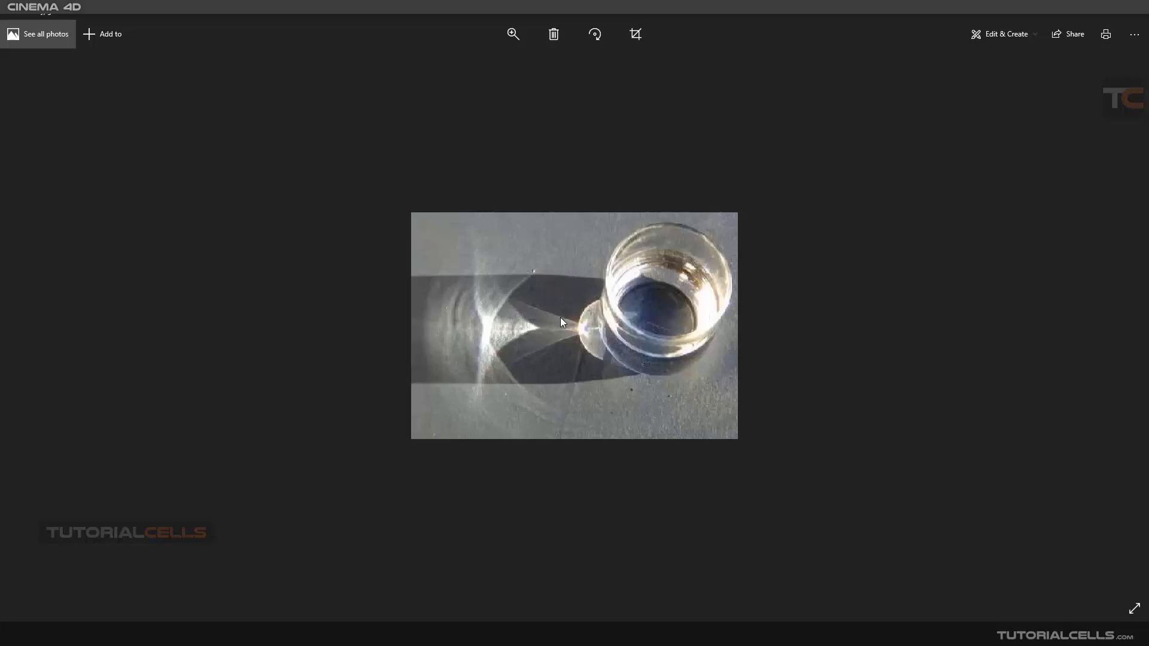
pyautogui.moveTo(641, 343)
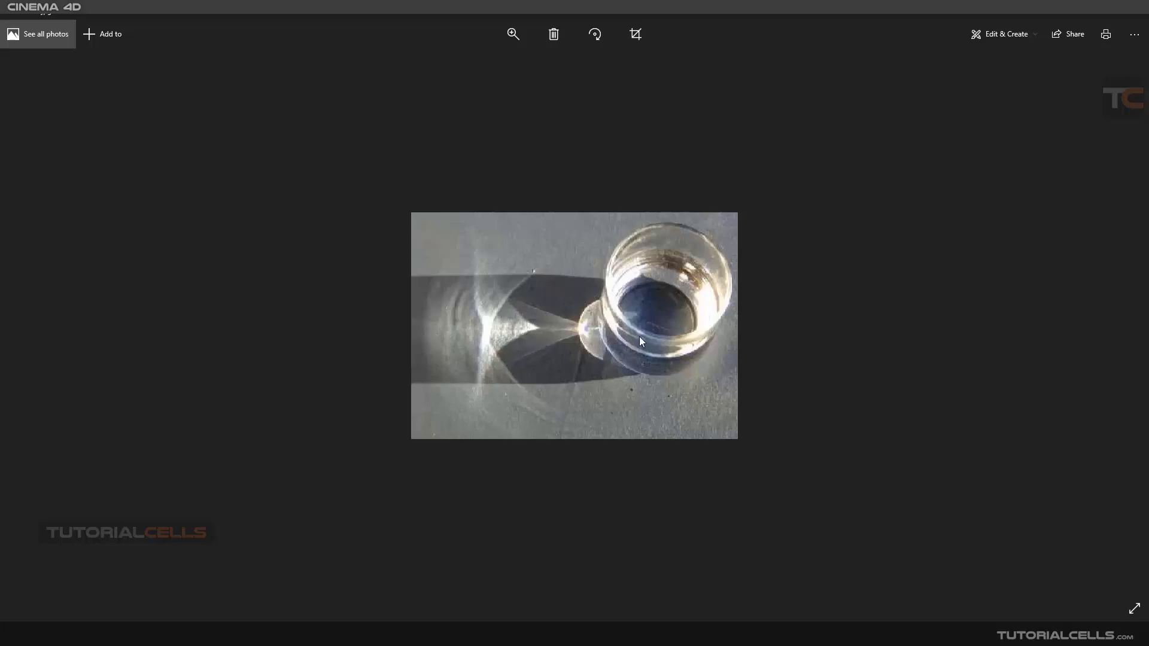
pyautogui.moveTo(724, 305)
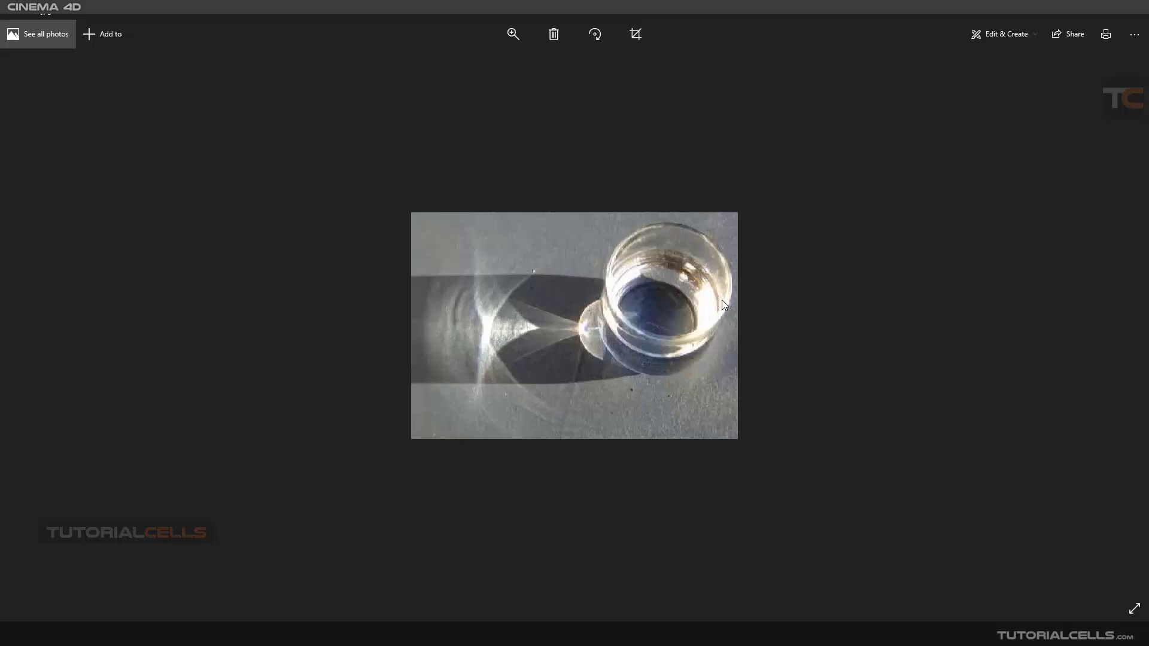
pyautogui.moveTo(634, 301)
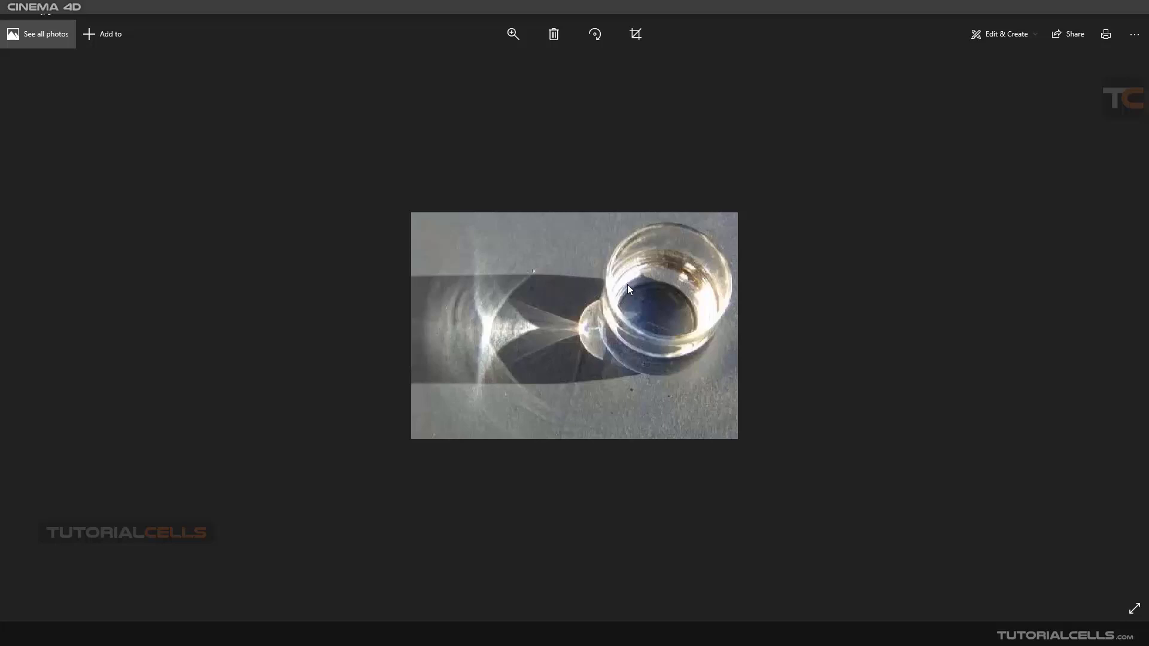
pyautogui.moveTo(532, 296)
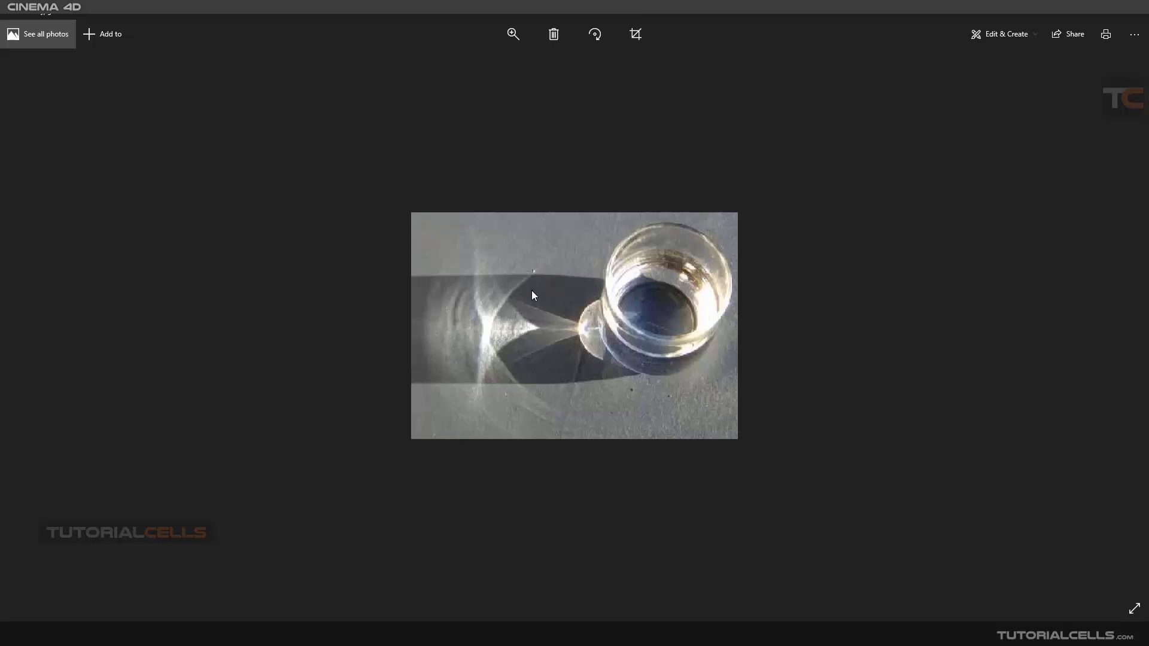
pyautogui.moveTo(513, 284)
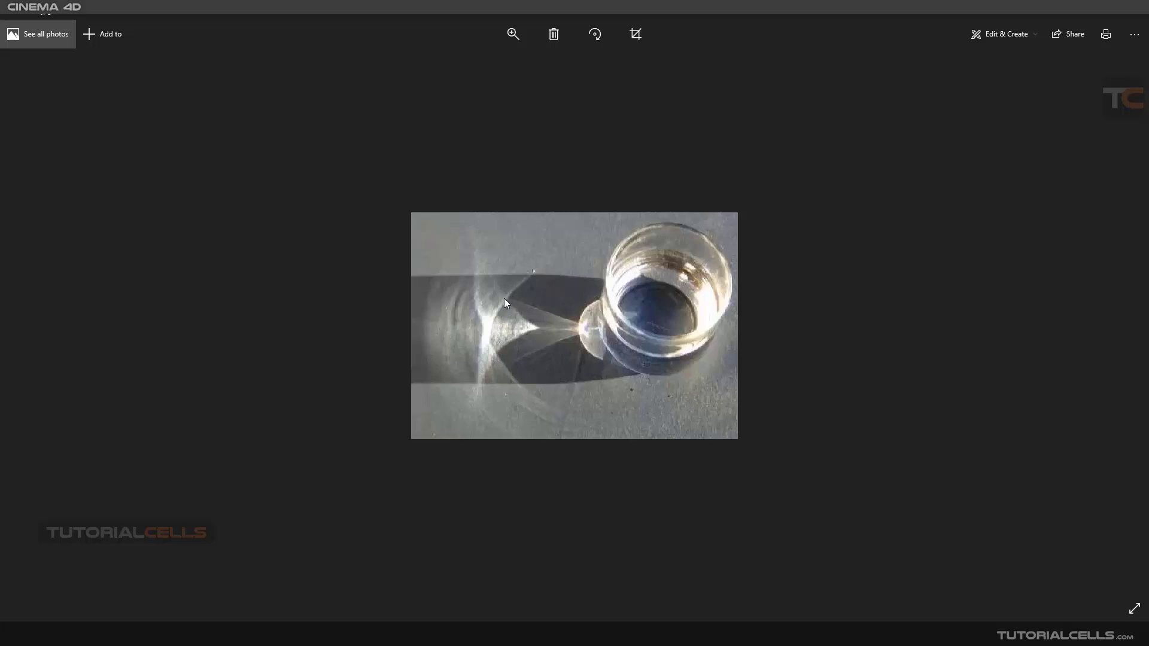
pyautogui.moveTo(498, 320)
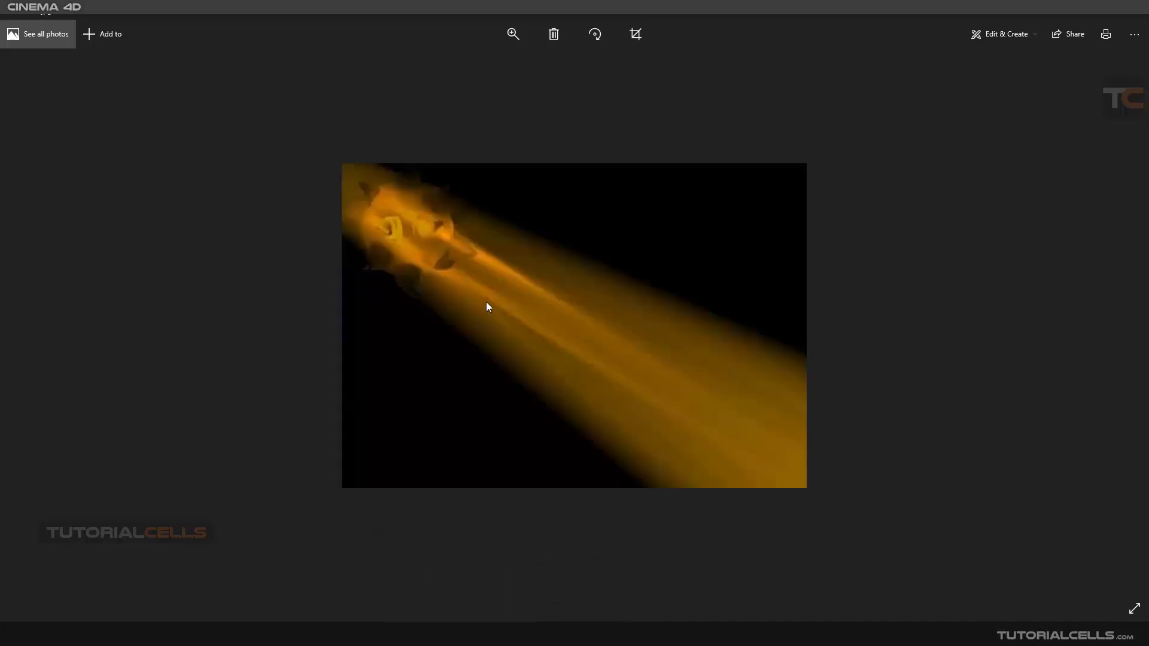
pyautogui.moveTo(531, 273)
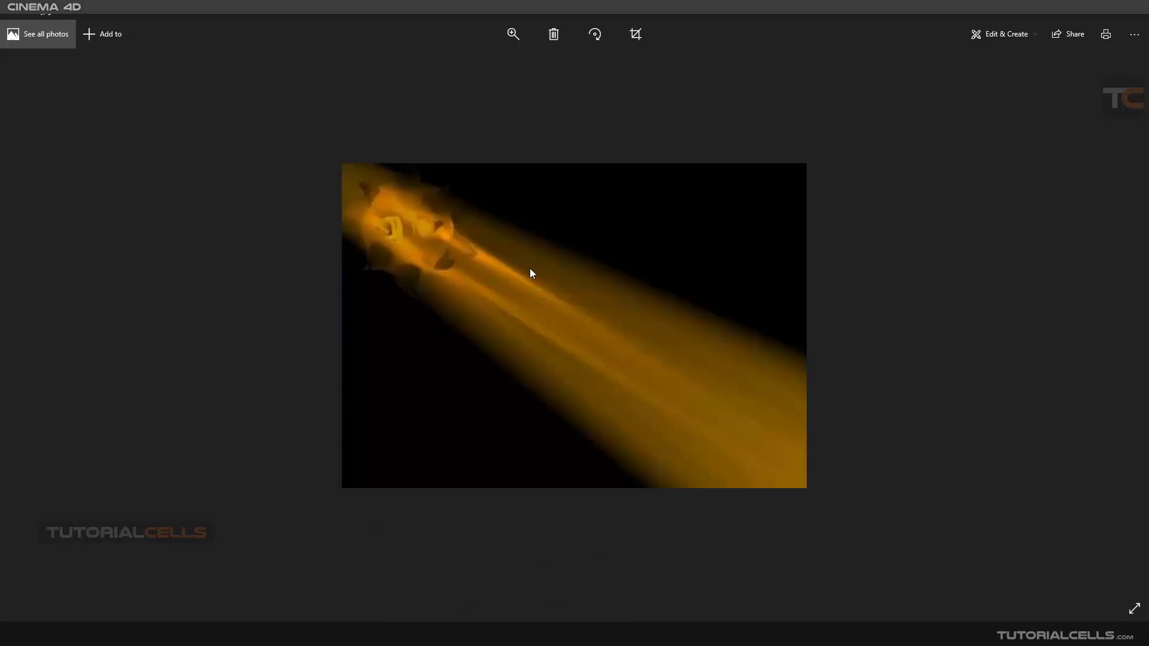
pyautogui.moveTo(535, 305)
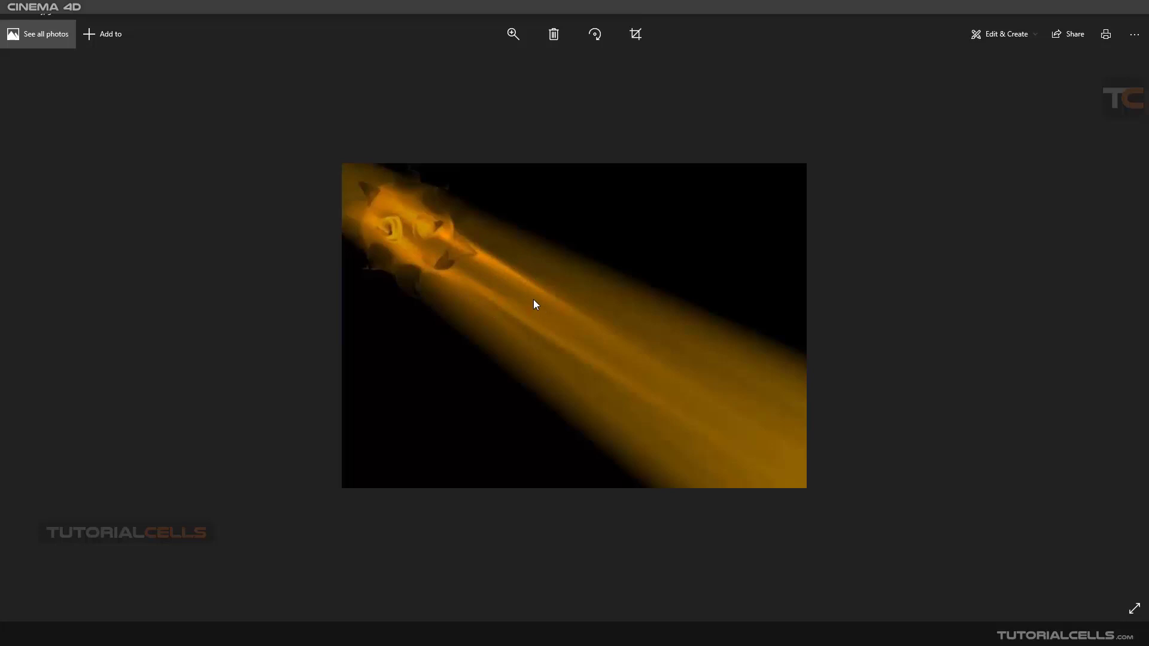
pyautogui.moveTo(510, 368)
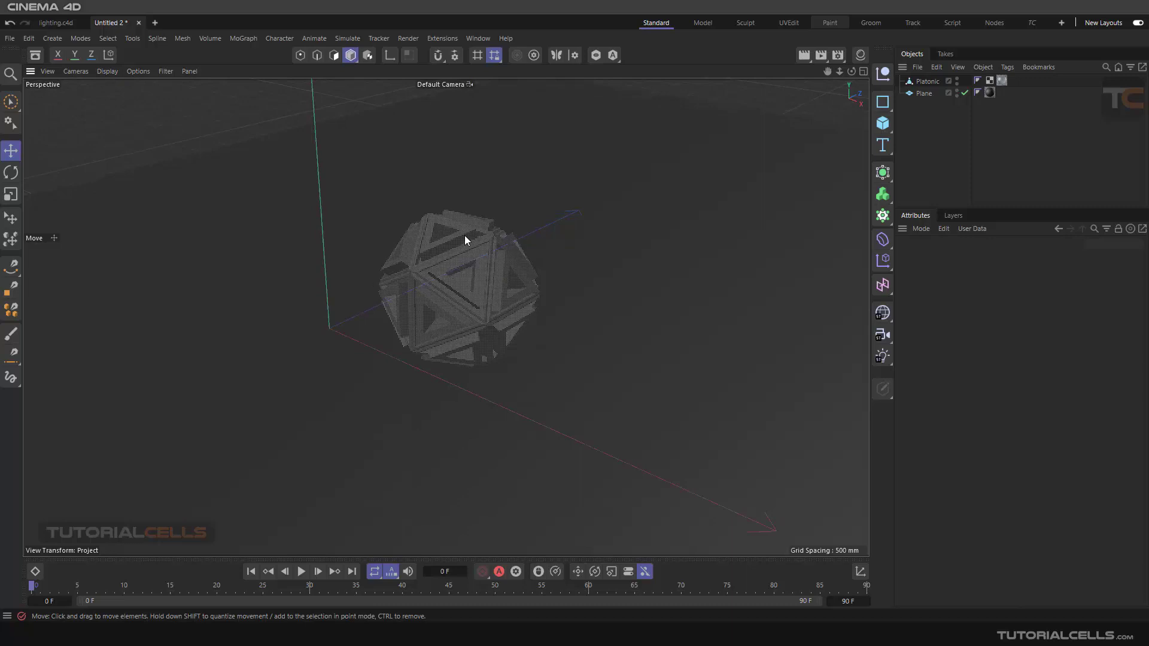
pyautogui.moveTo(402, 359)
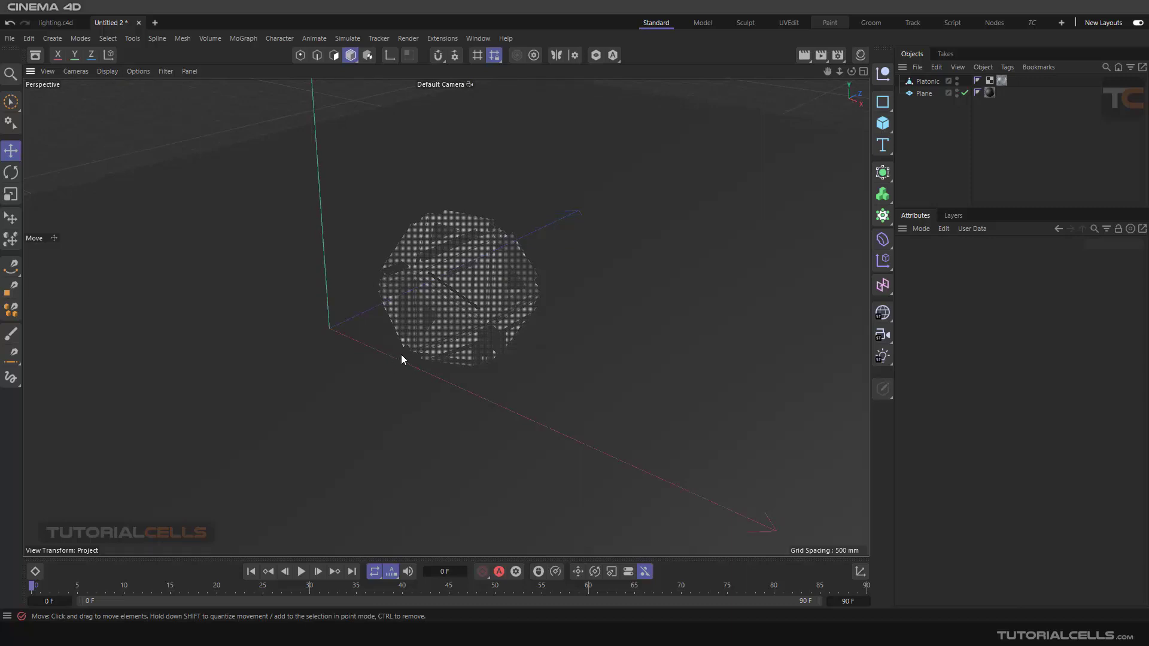
pyautogui.moveTo(838, 57)
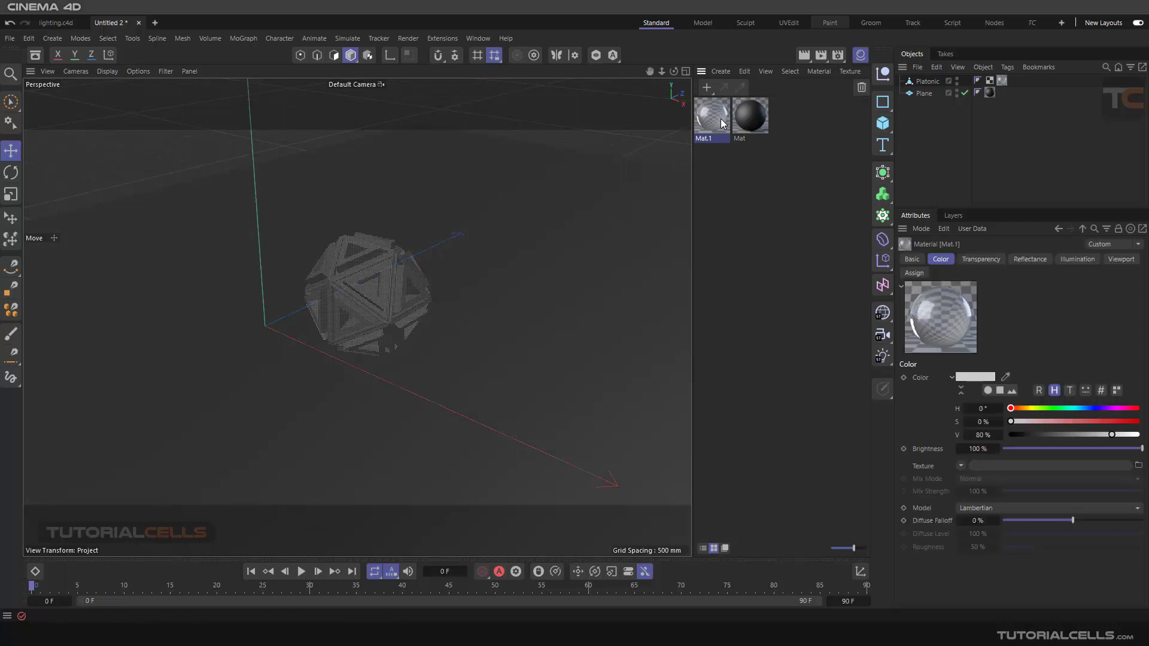
# Give Mat.1's transparency the Glass refraction preset in the Material Editor
pyautogui.doubleClick(711, 115)
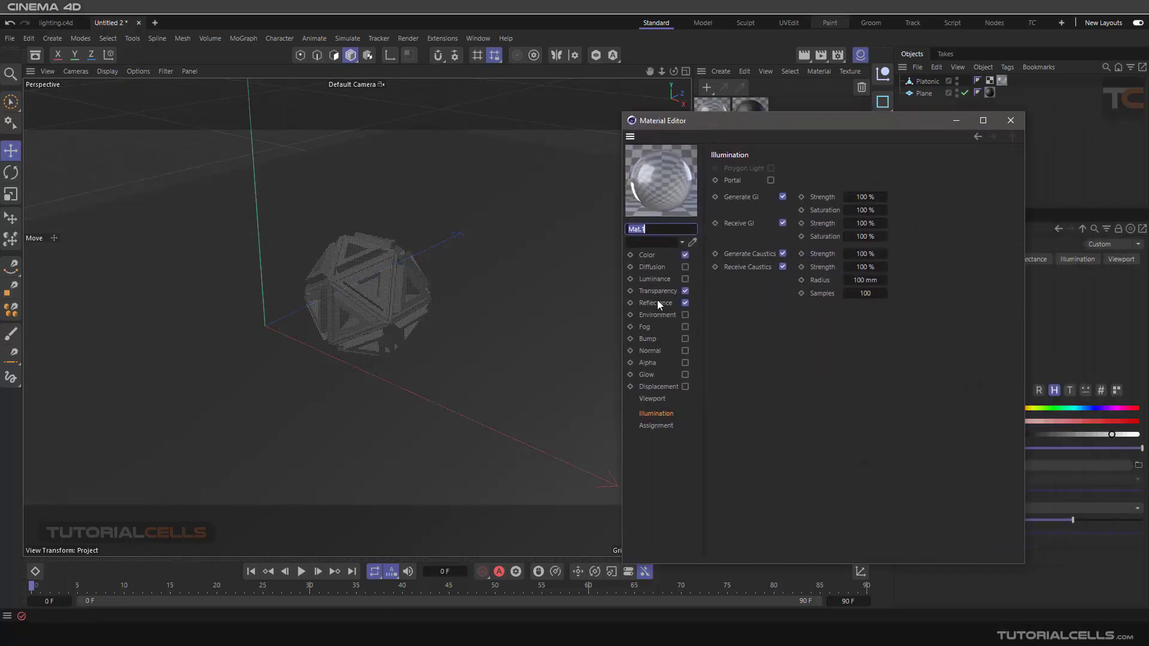
pyautogui.click(658, 291)
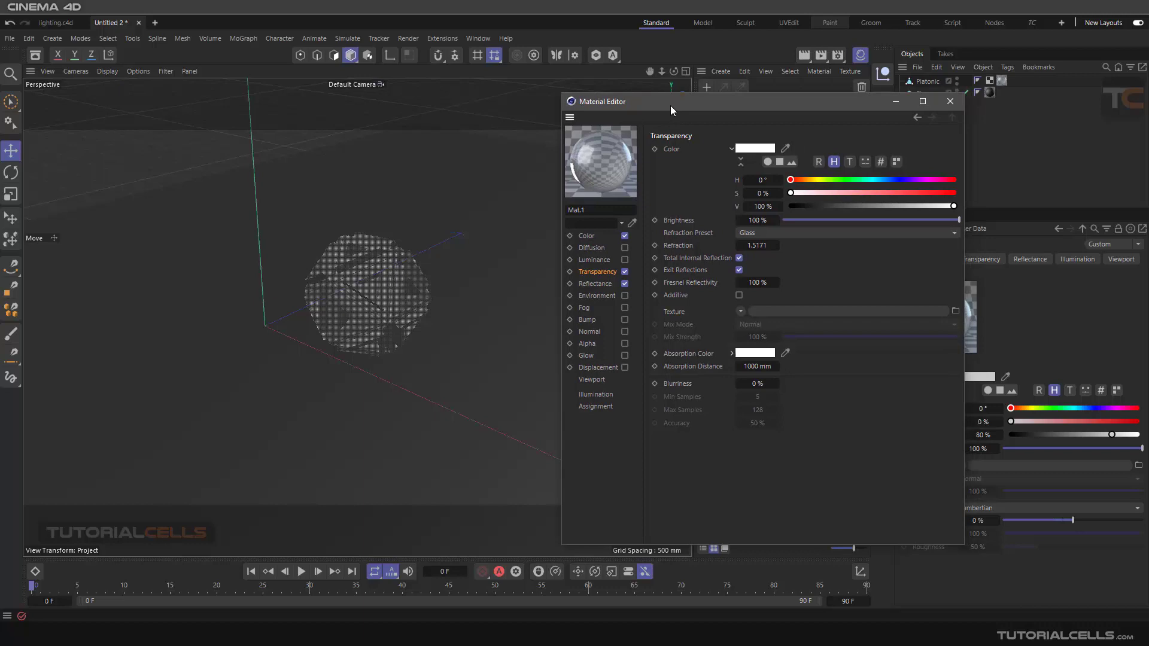
pyautogui.moveTo(596, 280)
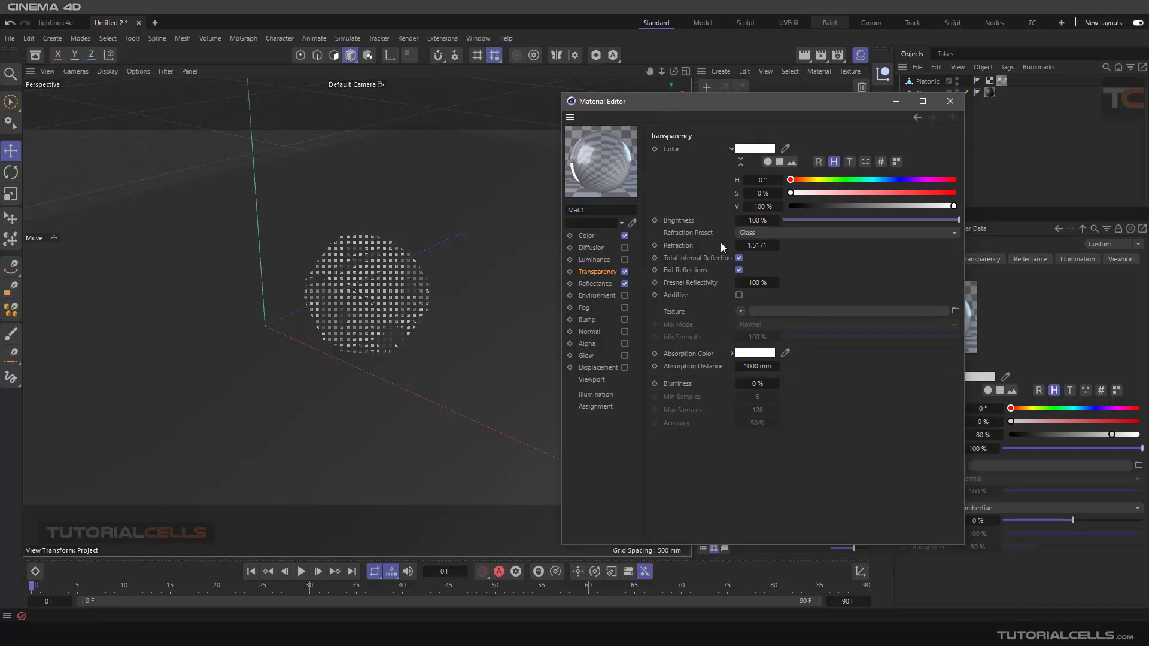
pyautogui.moveTo(779, 238)
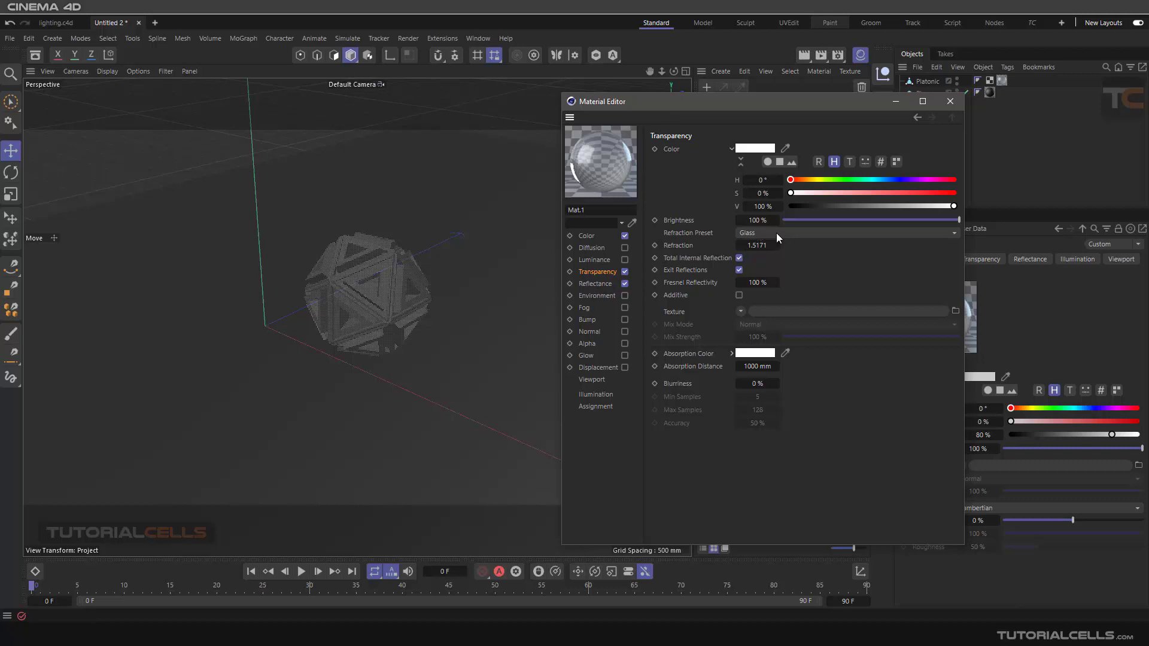
pyautogui.click(846, 233)
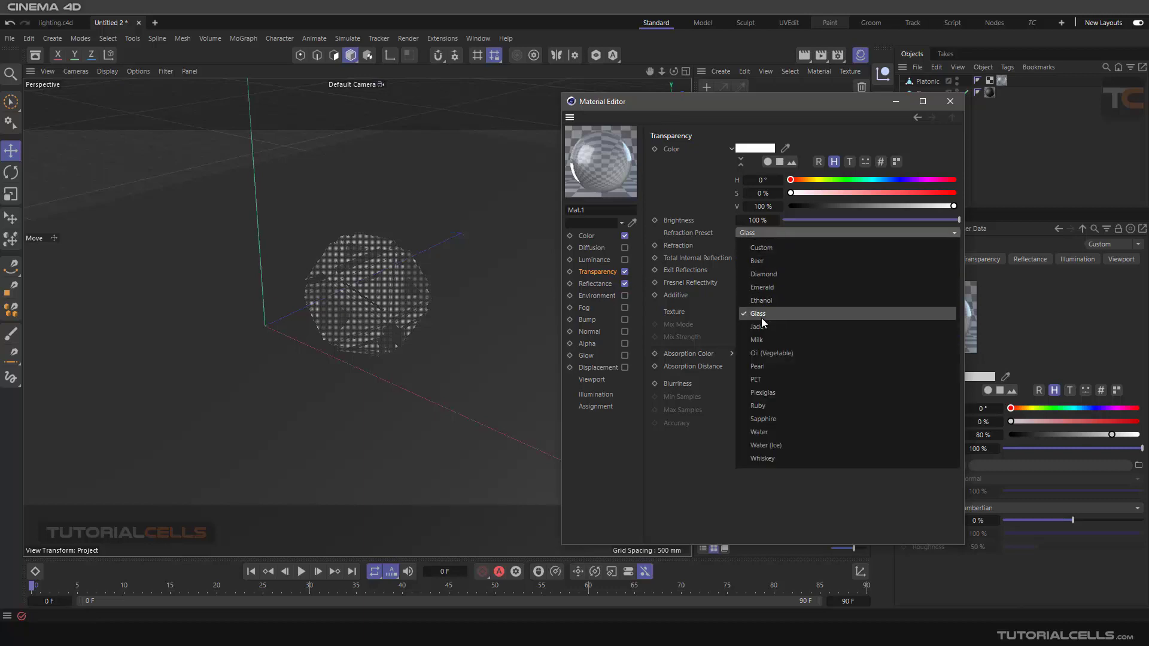
pyautogui.click(757, 313)
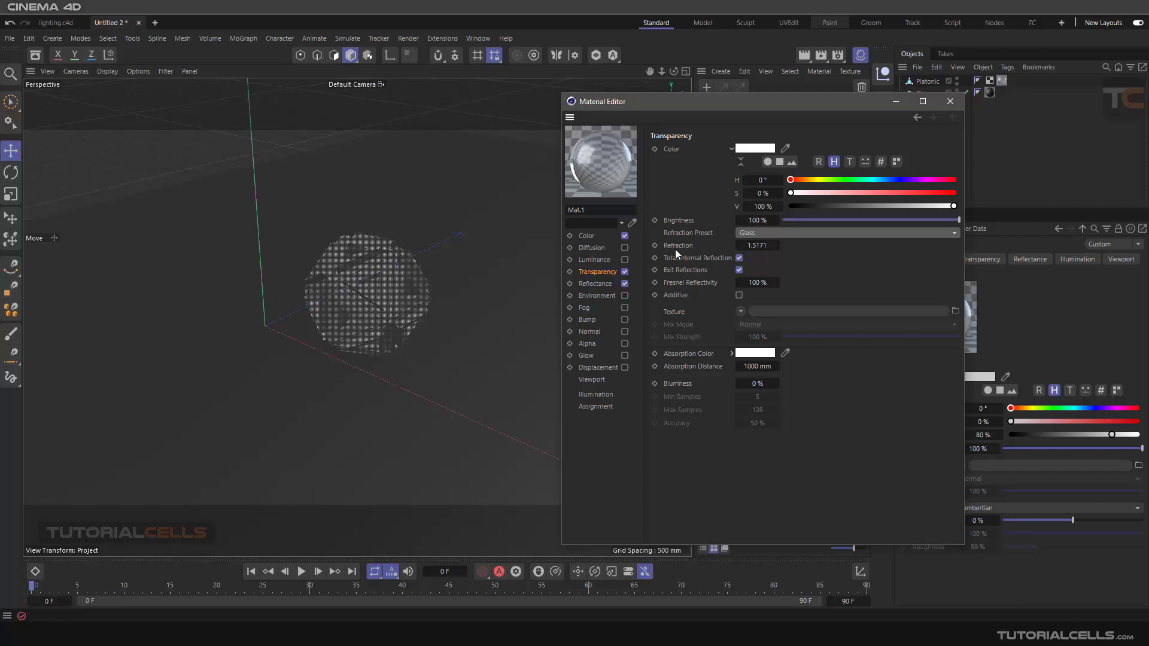
pyautogui.click(951, 101)
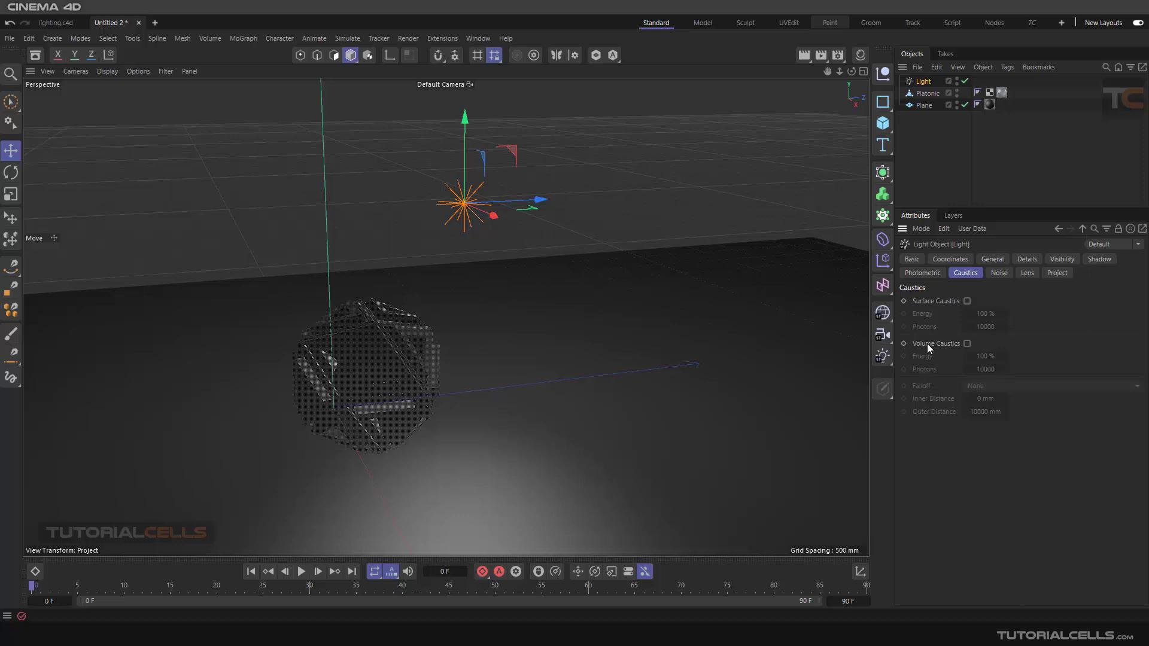
pyautogui.moveTo(937, 363)
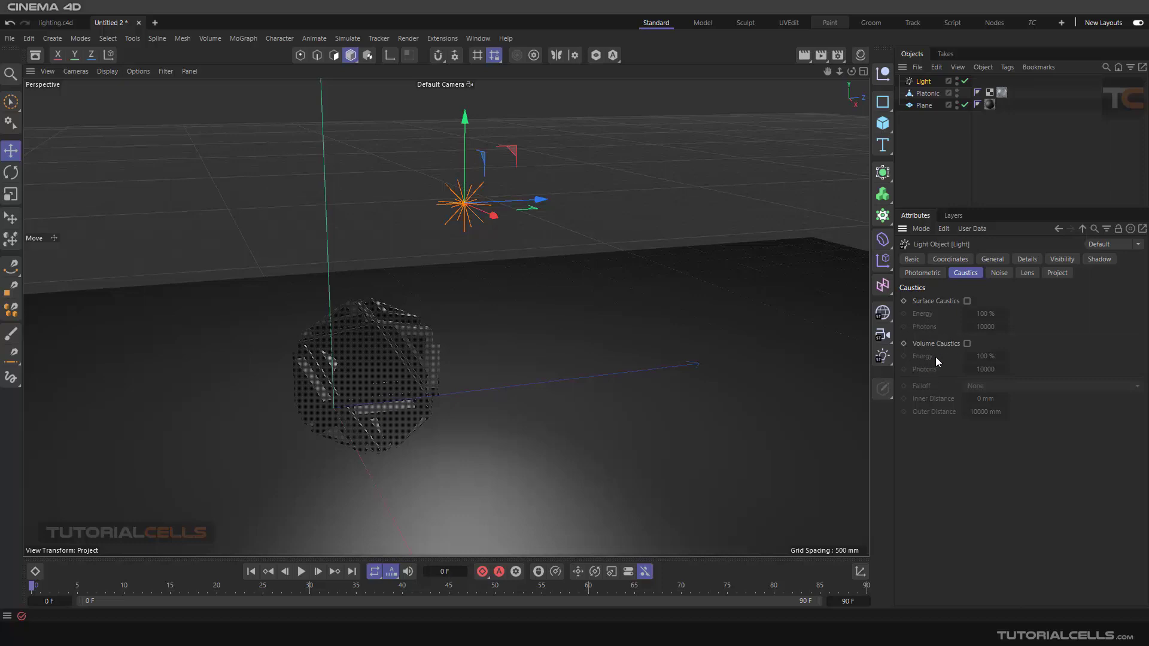
pyautogui.moveTo(929, 373)
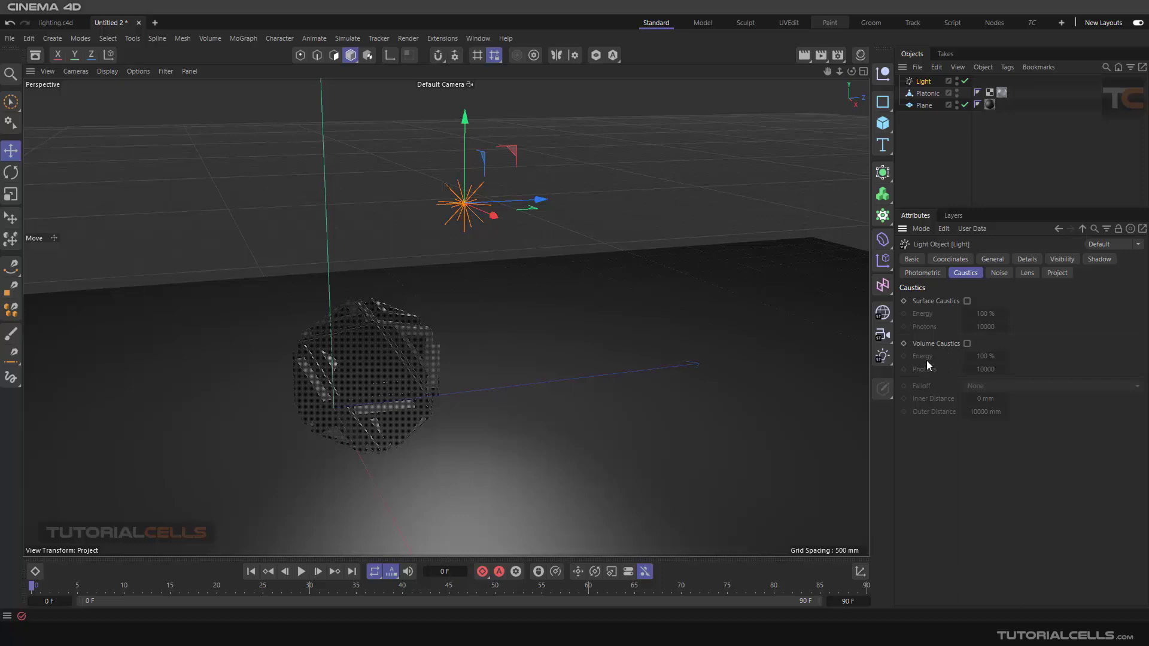
pyautogui.moveTo(925, 330)
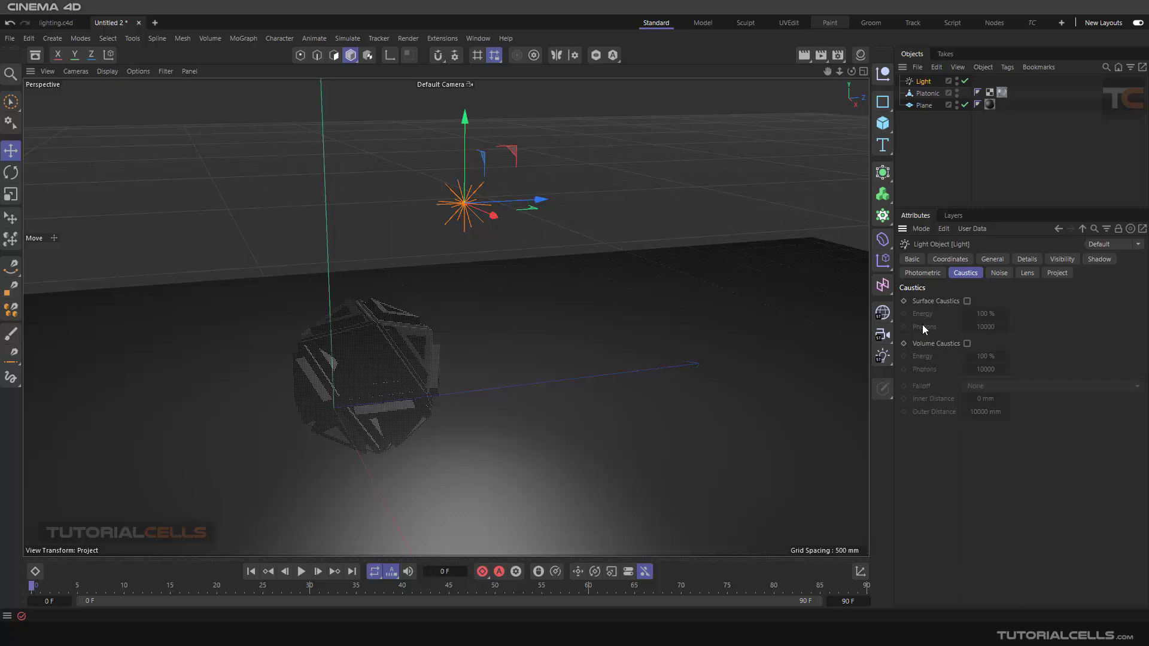
# Enable Surface Caustics on the light at 100% energy and 10000 photons
pyautogui.click(967, 300)
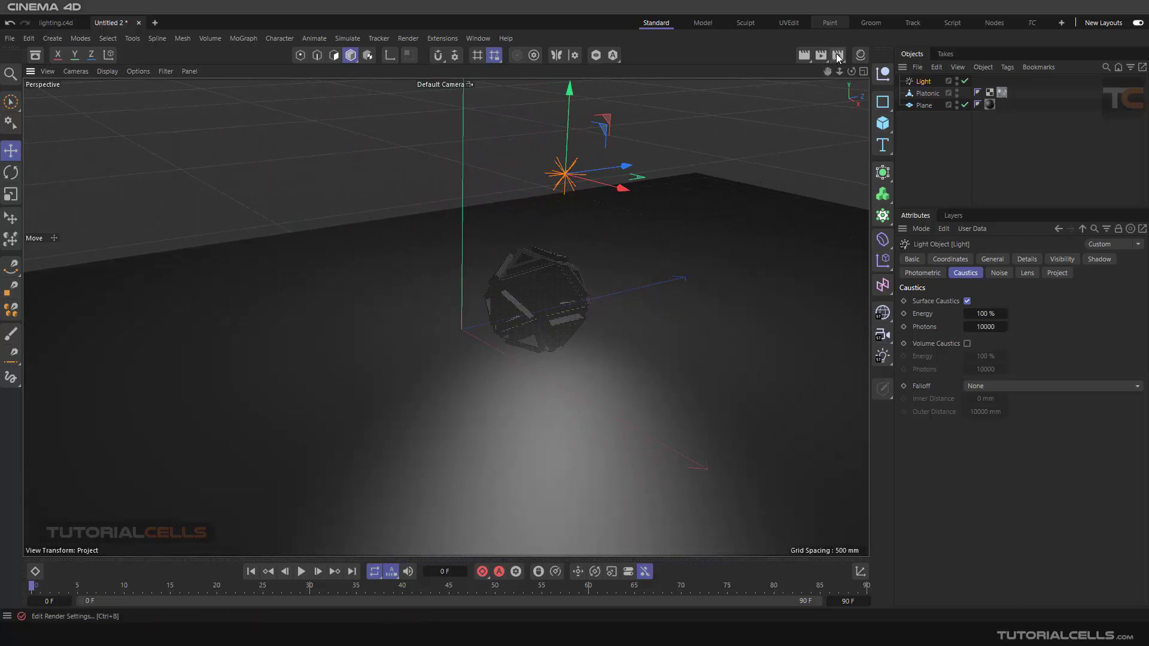
# Add the Caustics render effect and turn off the light's Volume Caustics
pyautogui.click(837, 55)
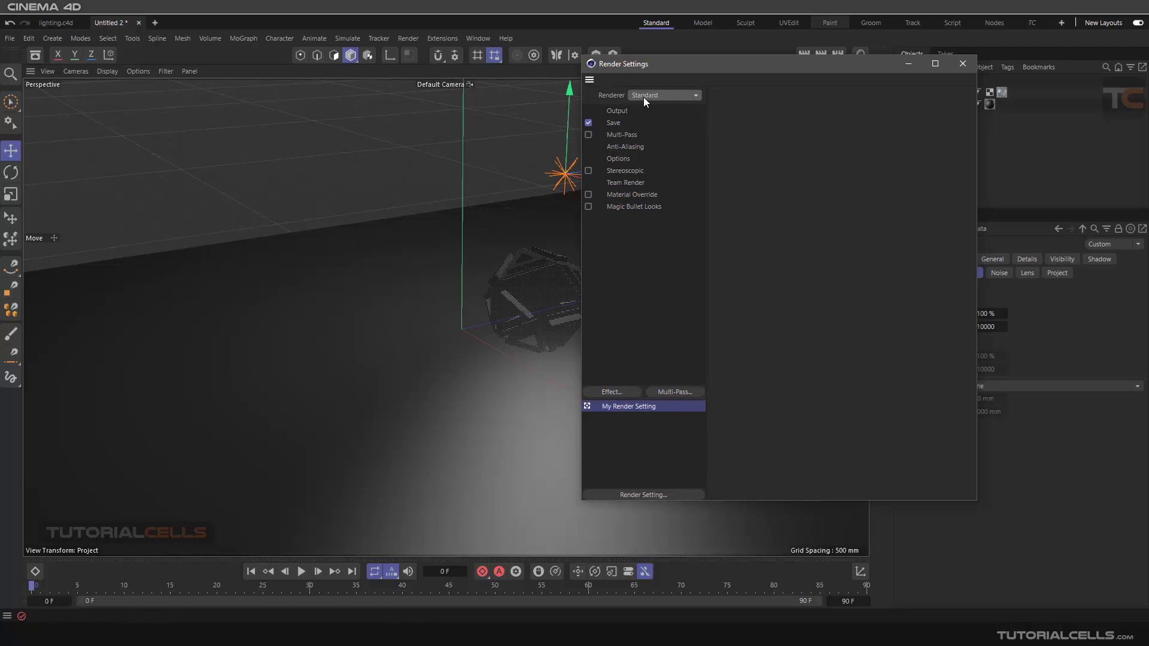
pyautogui.click(612, 391)
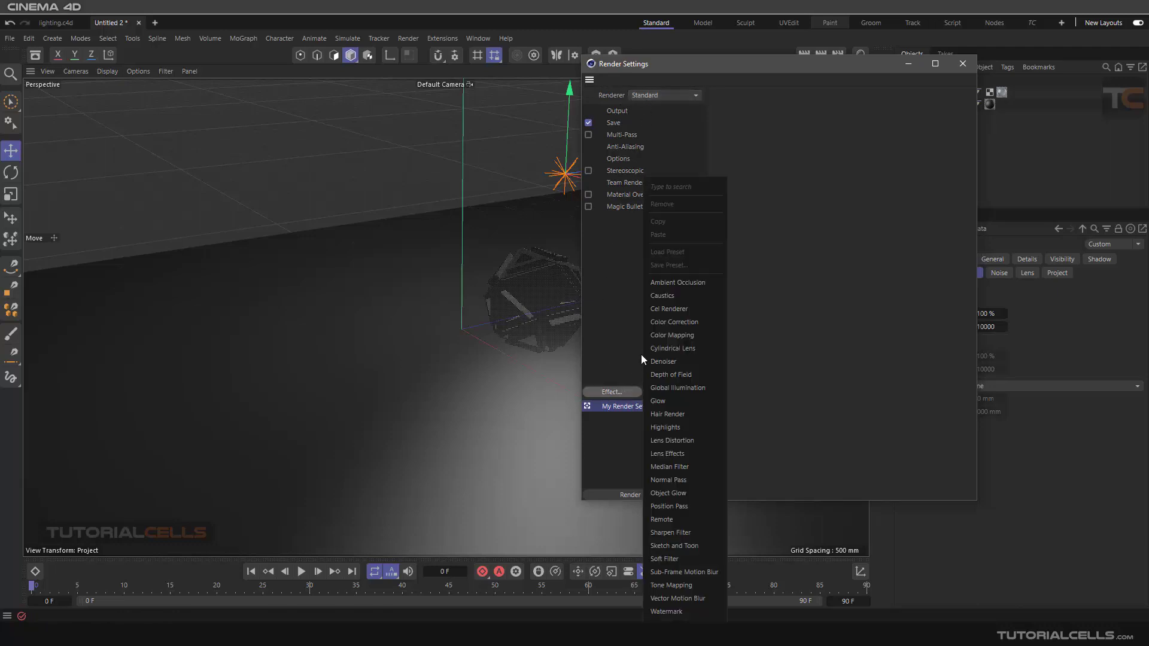
pyautogui.click(663, 296)
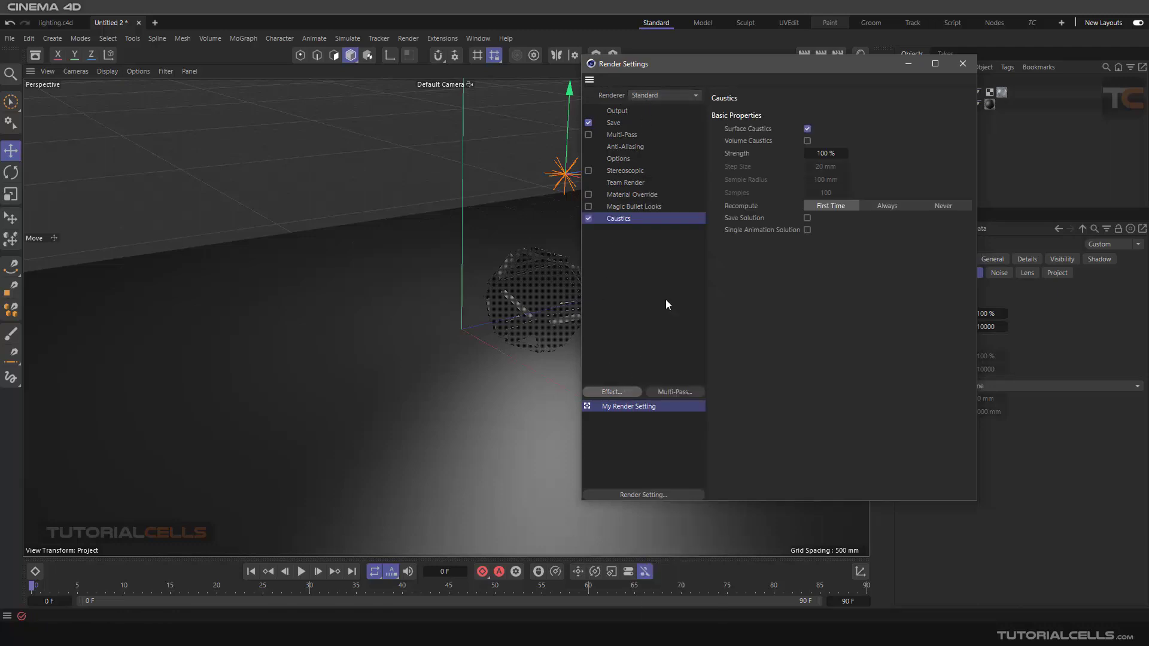
pyautogui.moveTo(732, 132)
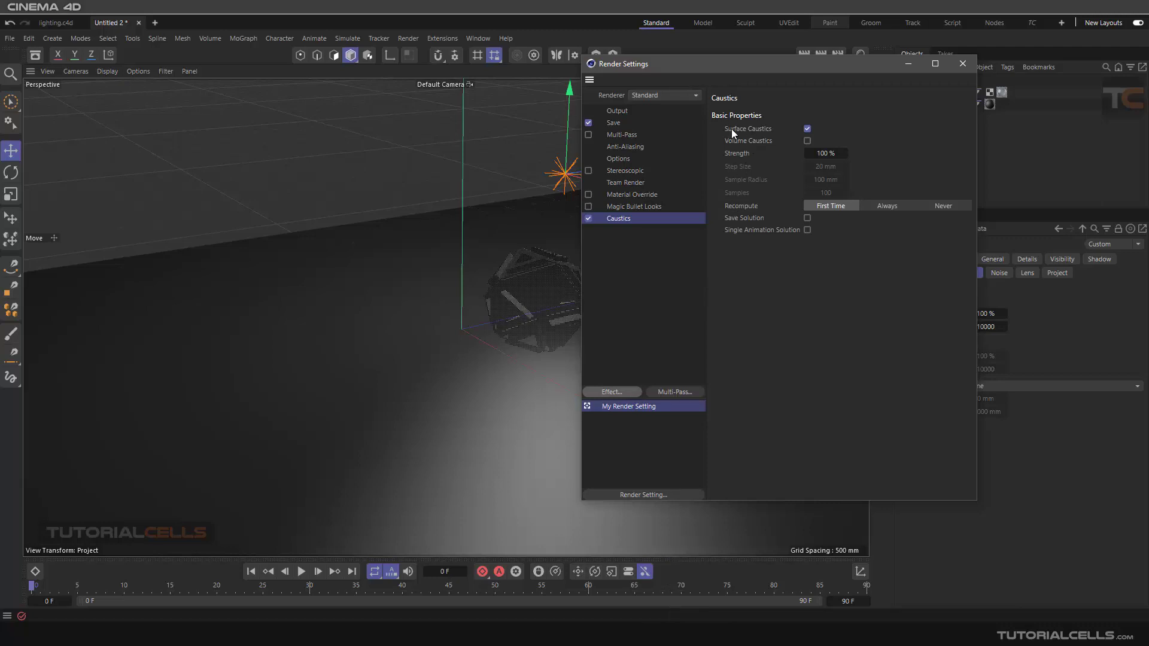
pyautogui.moveTo(778, 145)
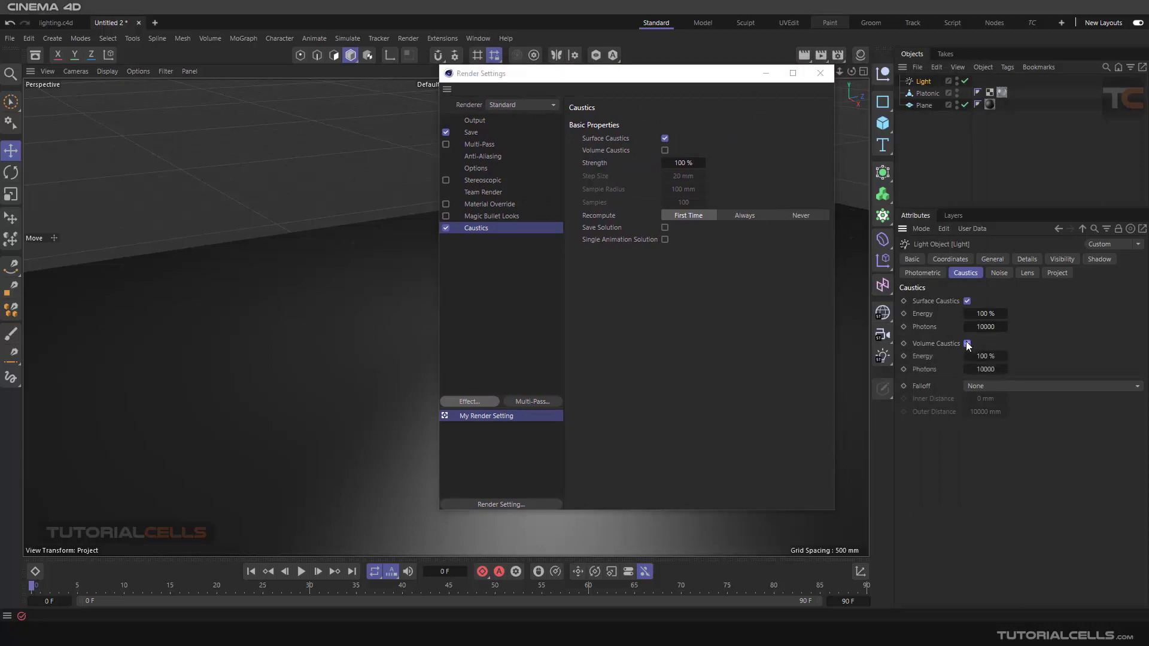
pyautogui.click(967, 343)
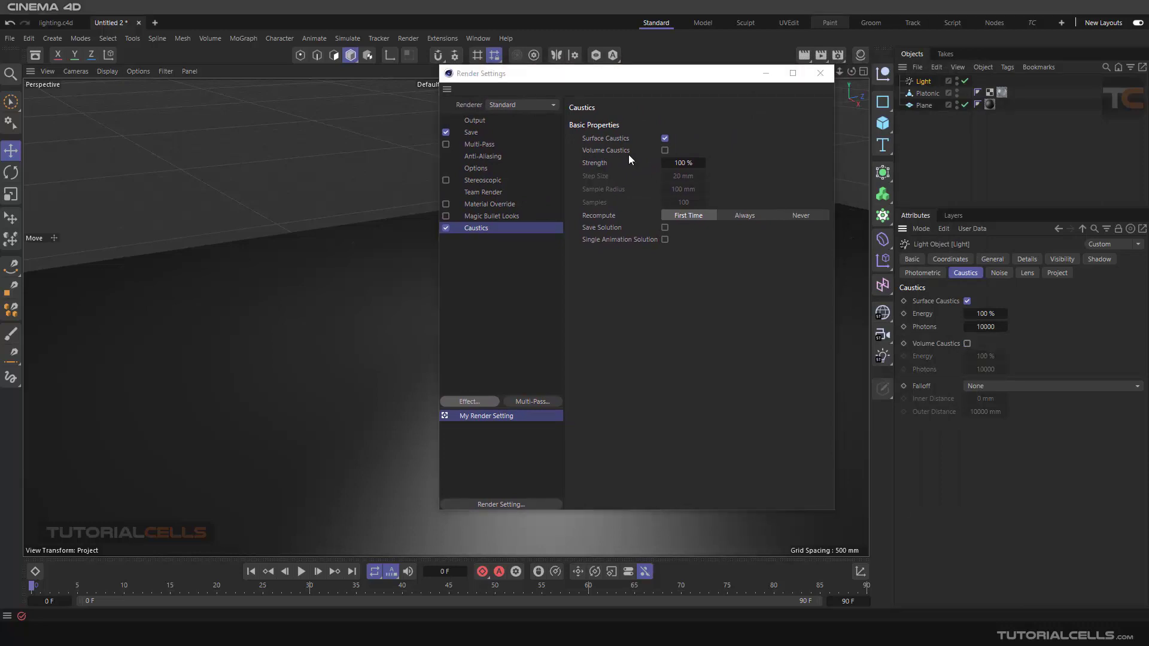
pyautogui.moveTo(687, 317)
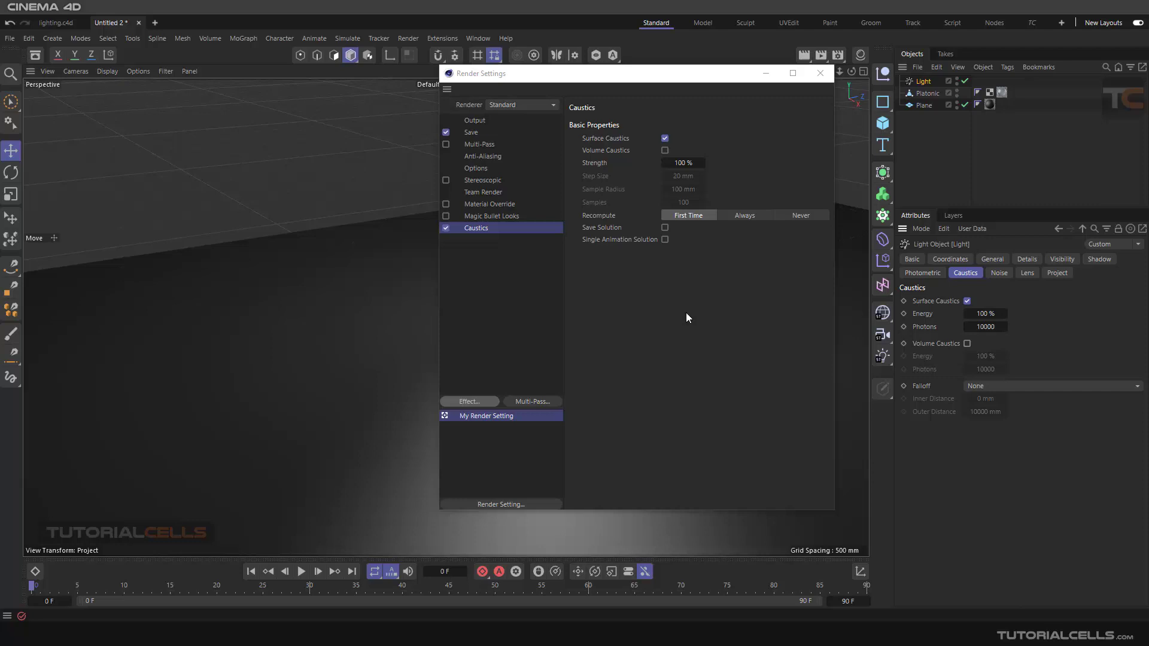
pyautogui.moveTo(685, 307)
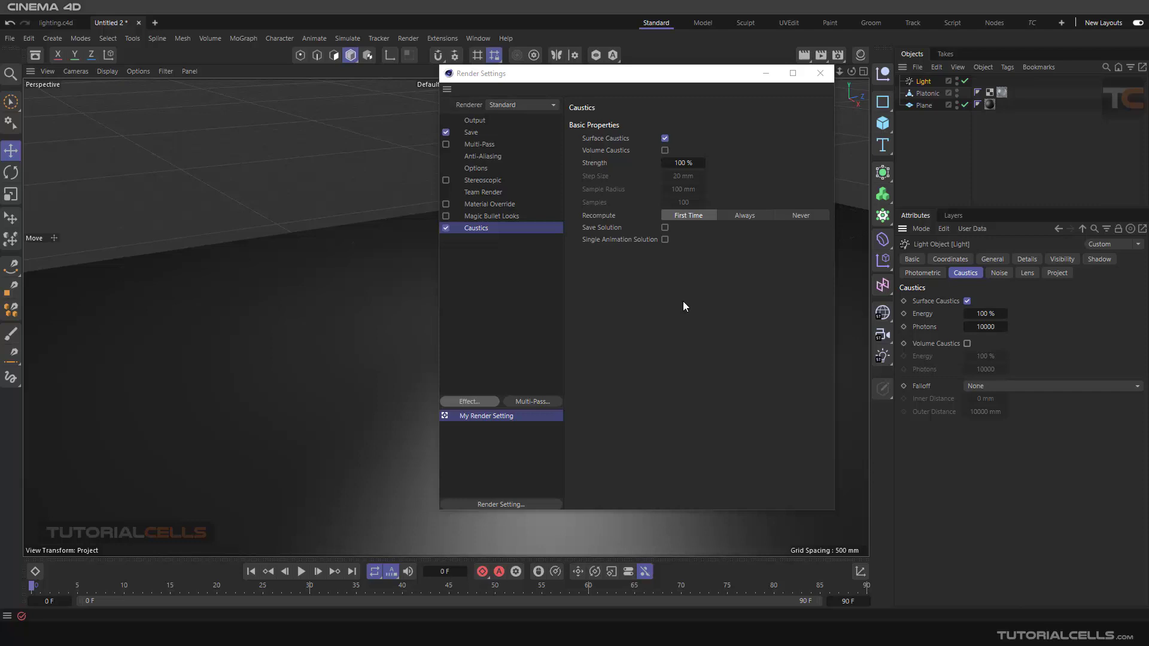
pyautogui.moveTo(561, 110)
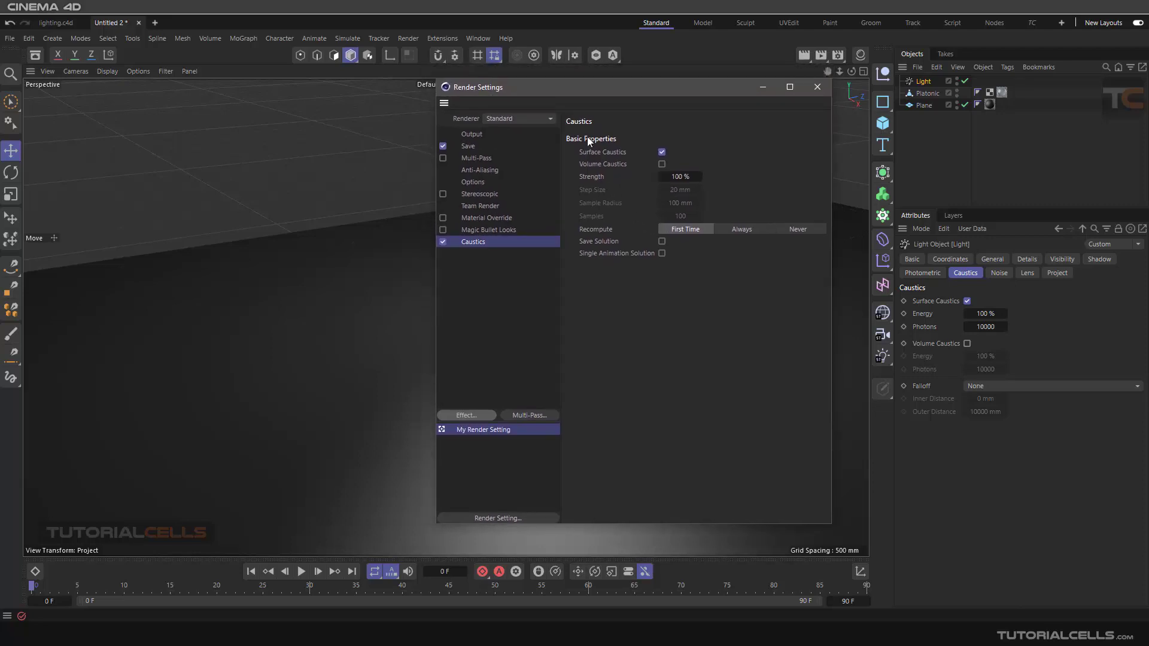
pyautogui.moveTo(635, 307)
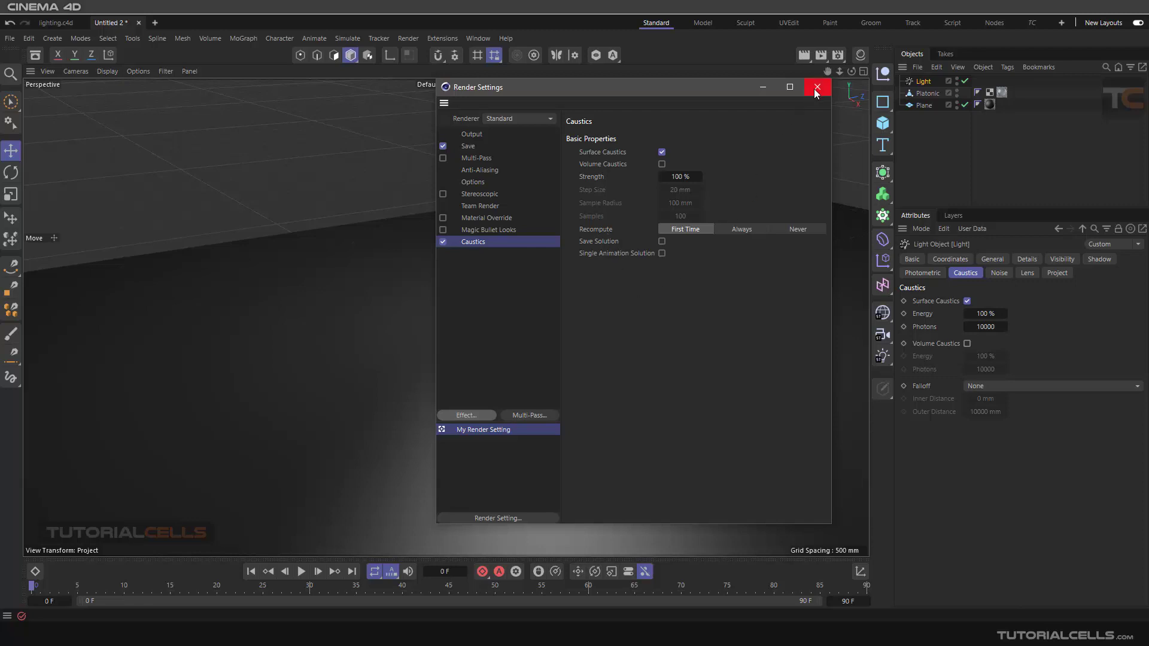
# Close the Render Settings window
pyautogui.click(815, 88)
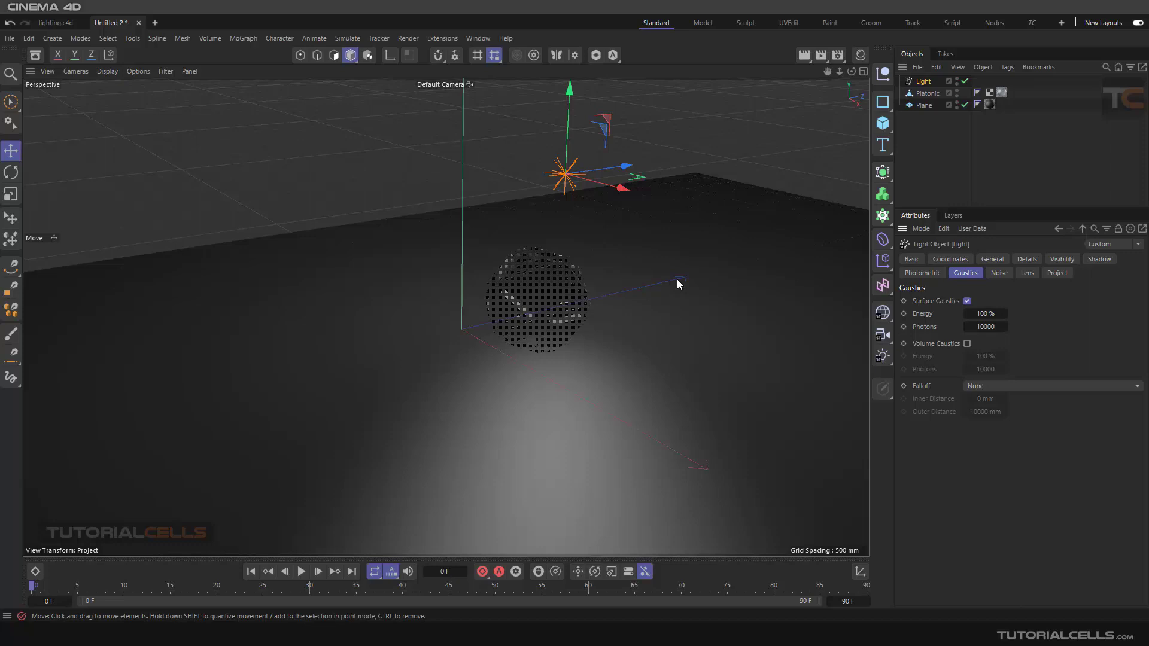
pyautogui.moveTo(621, 317)
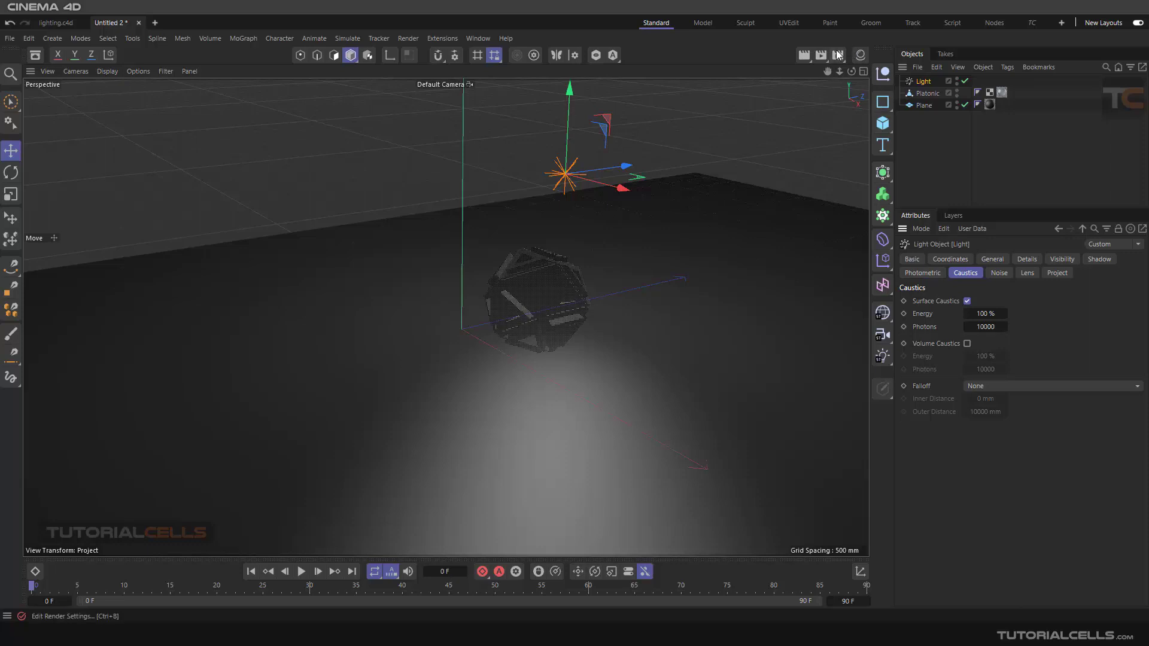
pyautogui.moveTo(860, 54)
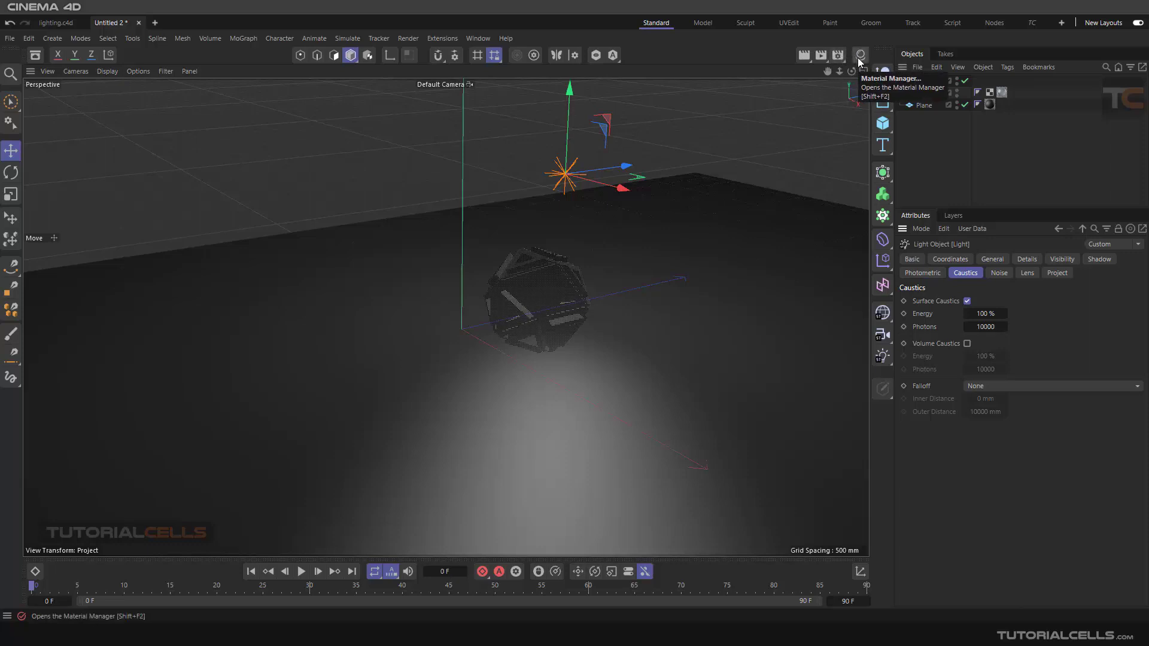
# Review Mat.1's Illumination settings confirming Generate and Receive Caustics are on
pyautogui.click(860, 55)
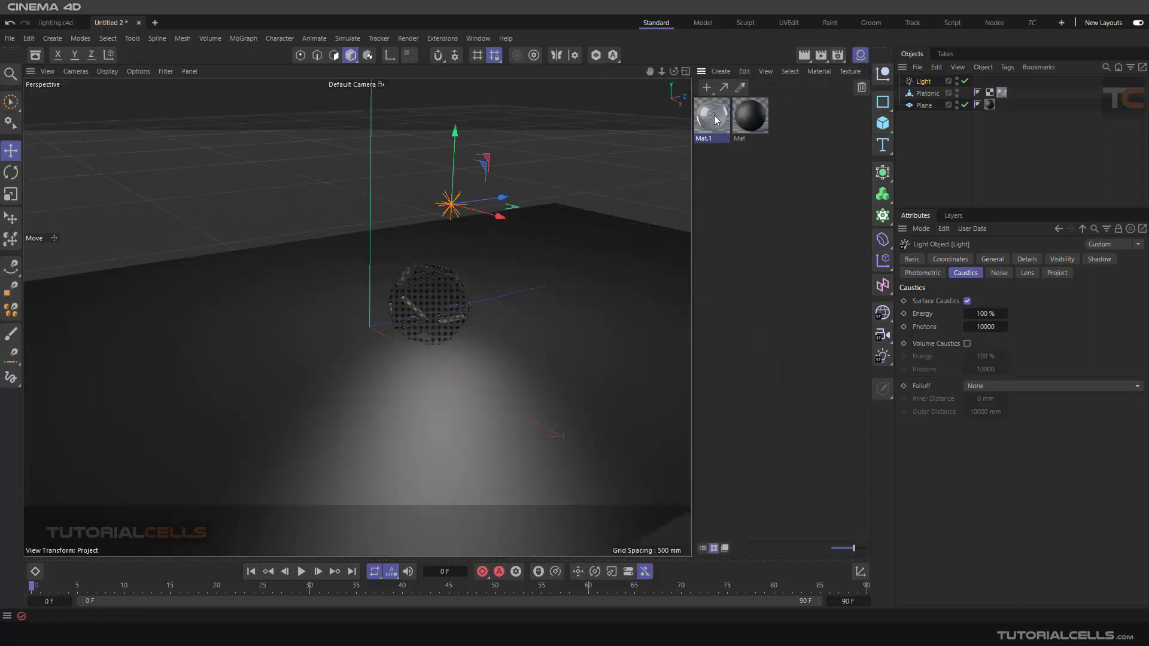
pyautogui.doubleClick(710, 114)
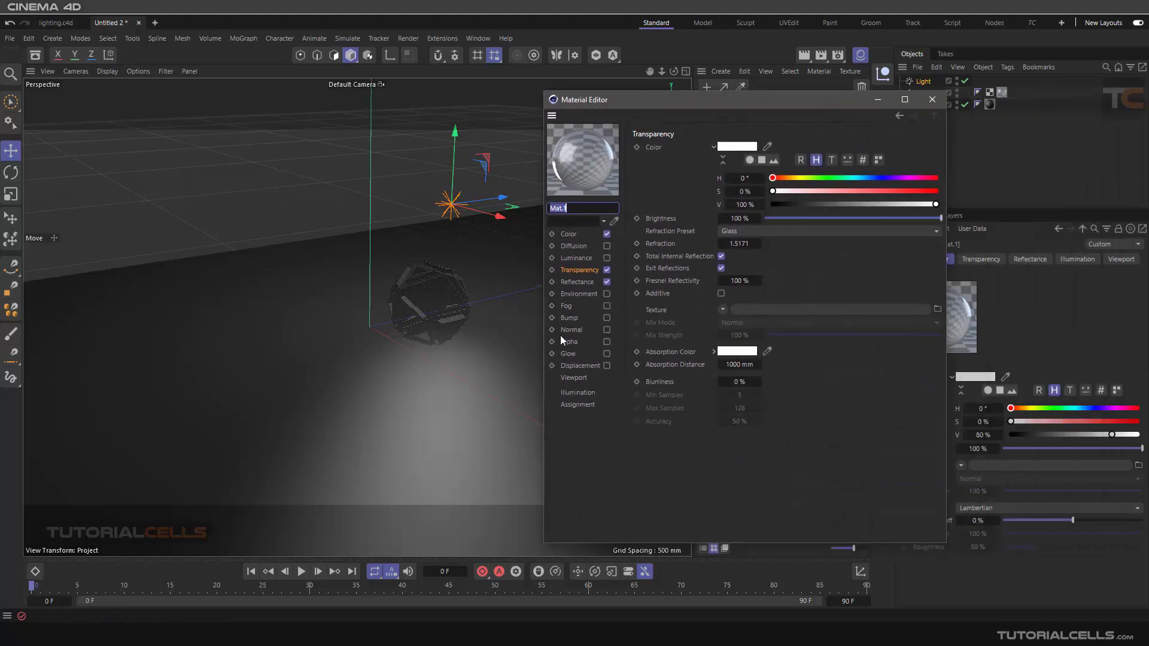
pyautogui.click(579, 392)
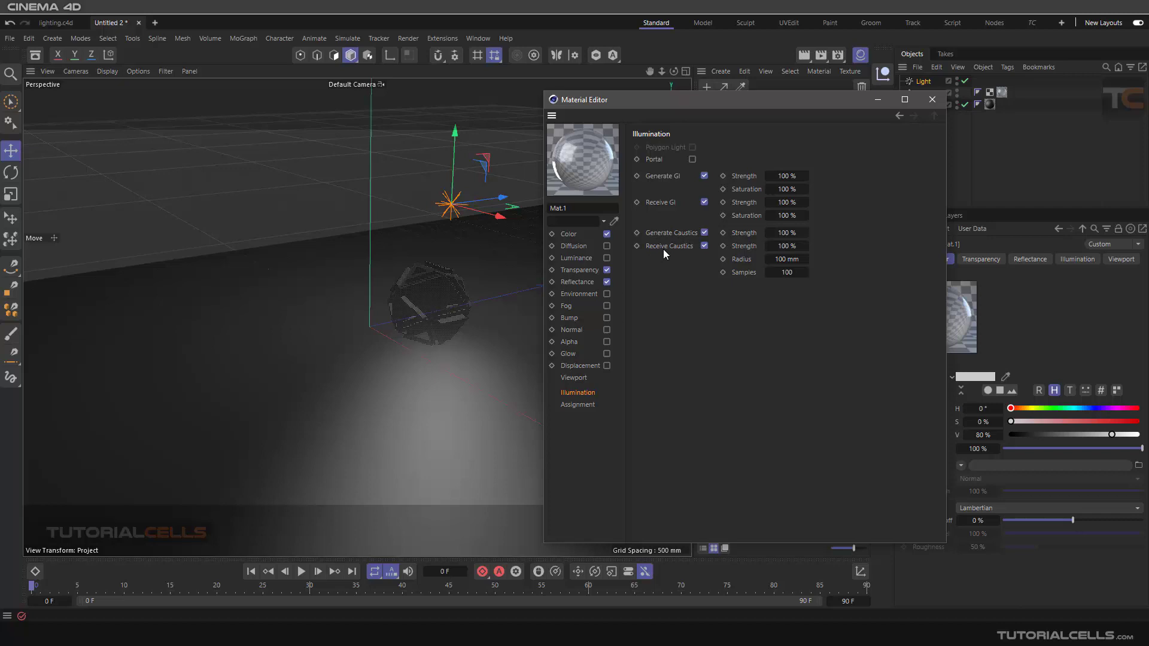
pyautogui.moveTo(876, 155)
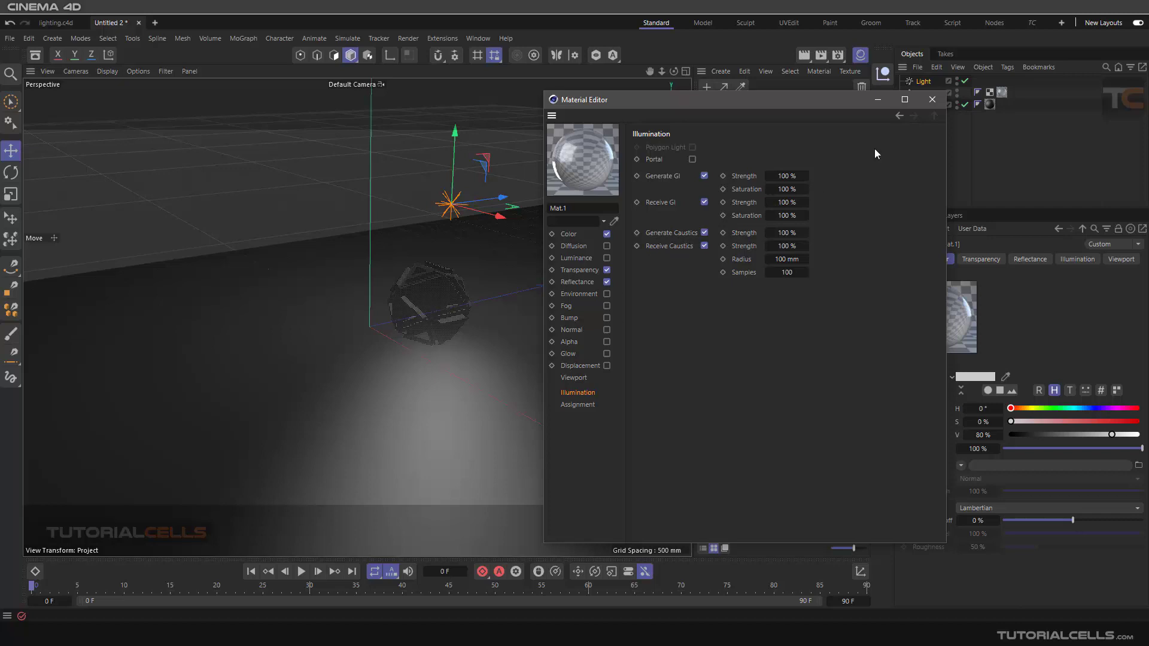
pyautogui.click(931, 100)
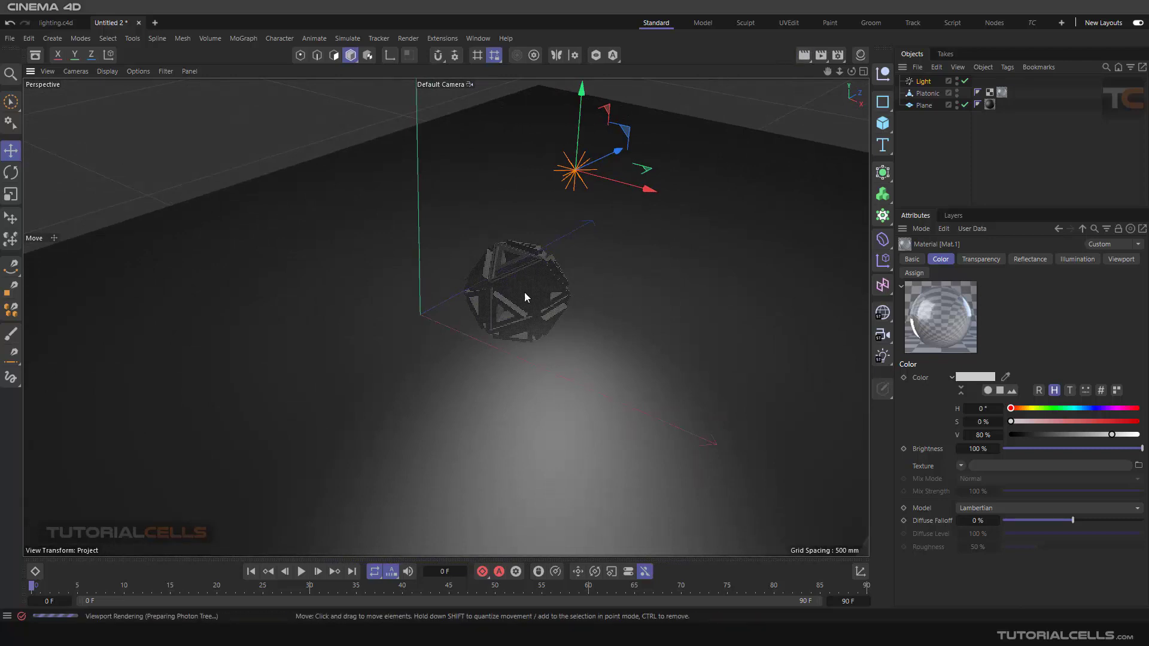
# Render the viewport showing faint caustic light from the glass Platonic on the plane
pyautogui.moveTo(524, 297); pyautogui.dragTo(442, 358)
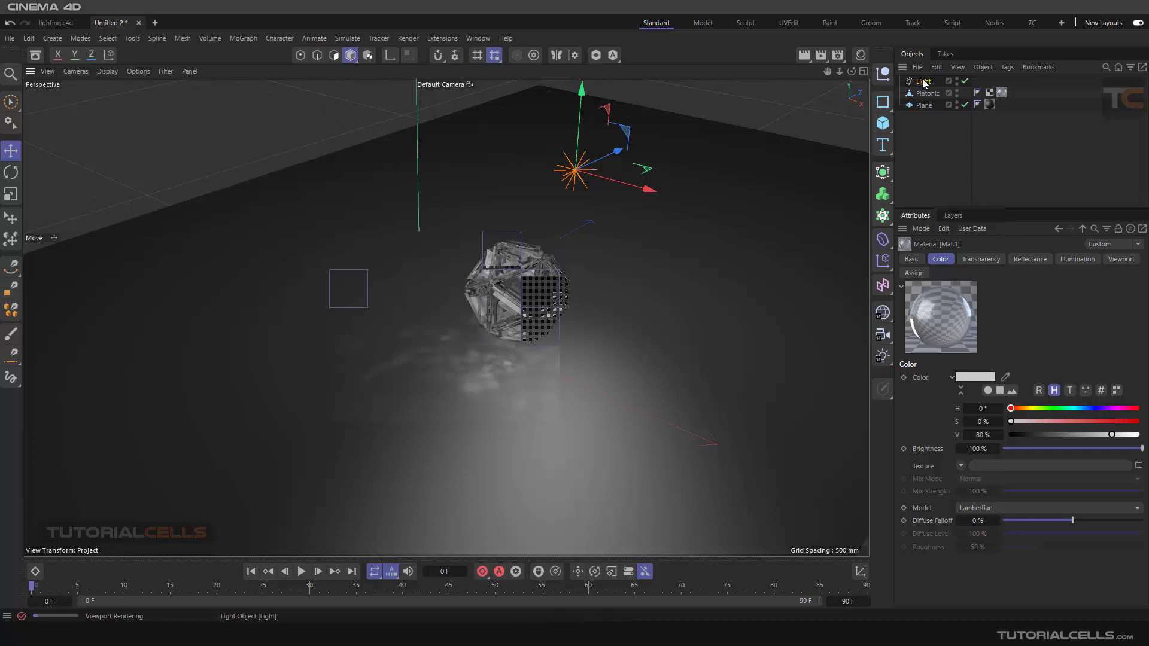
# Raise the light's surface caustic energy to 200% and re-render the view
pyautogui.click(925, 80)
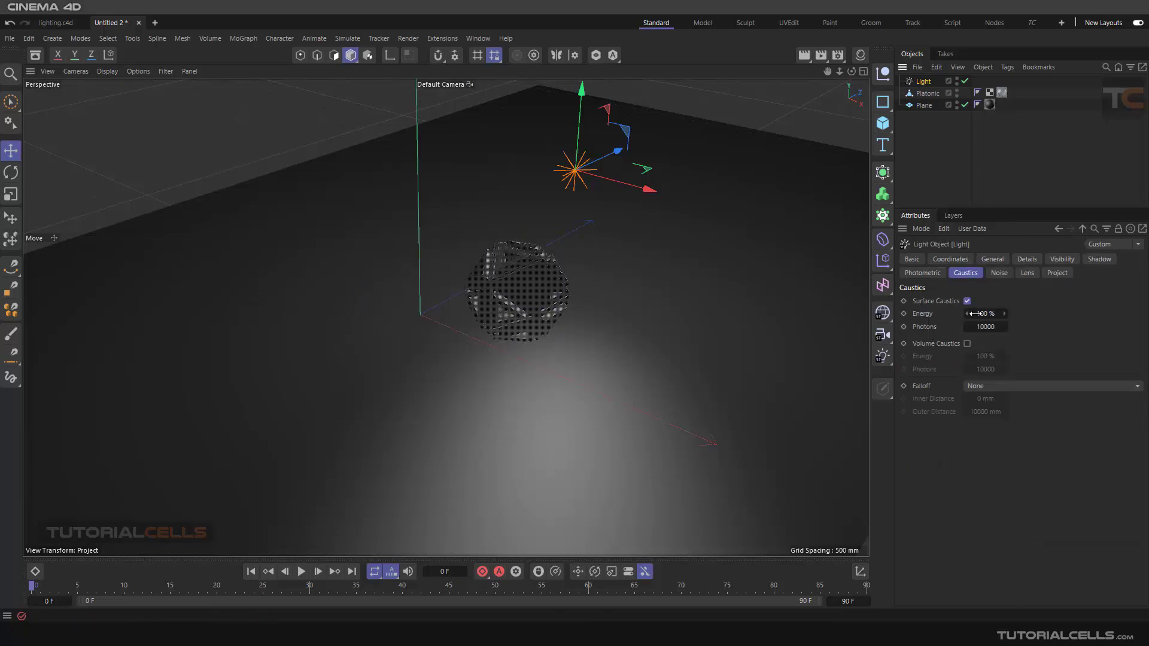
pyautogui.click(985, 313)
pyautogui.write('200')
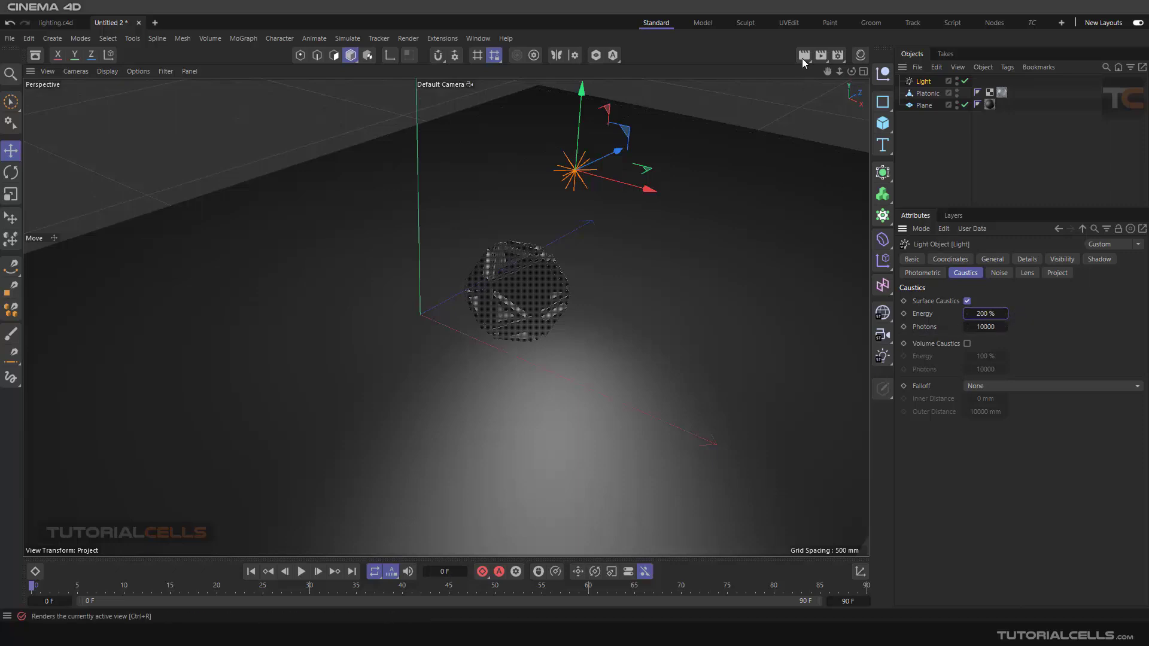
pyautogui.click(802, 55)
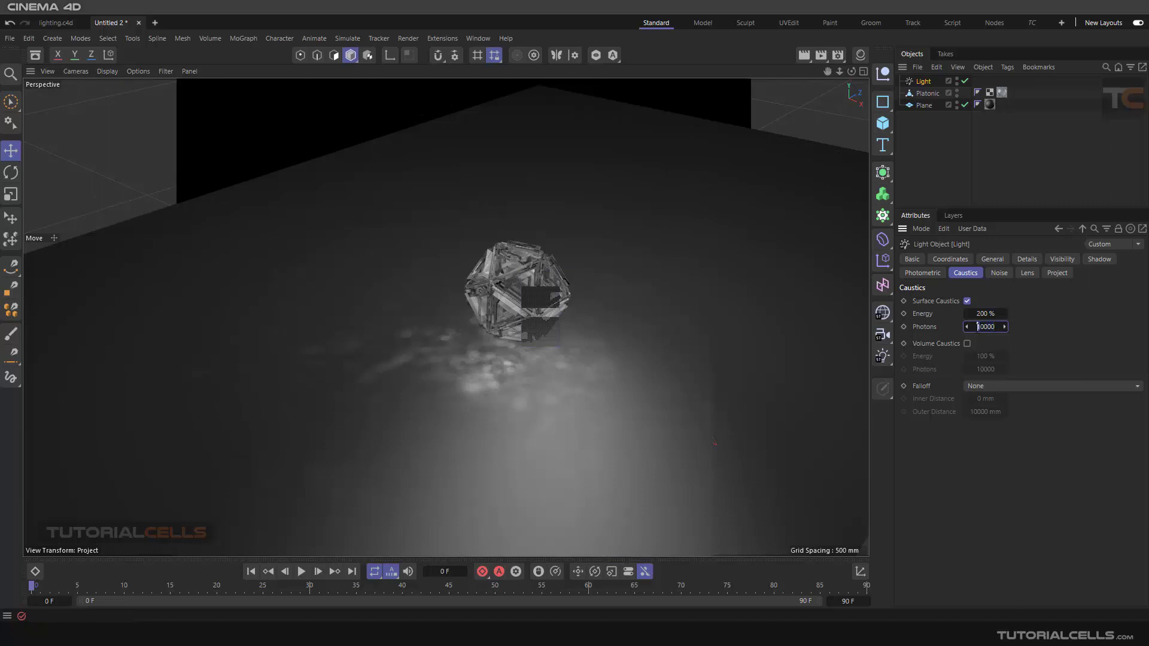
# Set the light's surface caustic photons to 90000
pyautogui.write('90000')
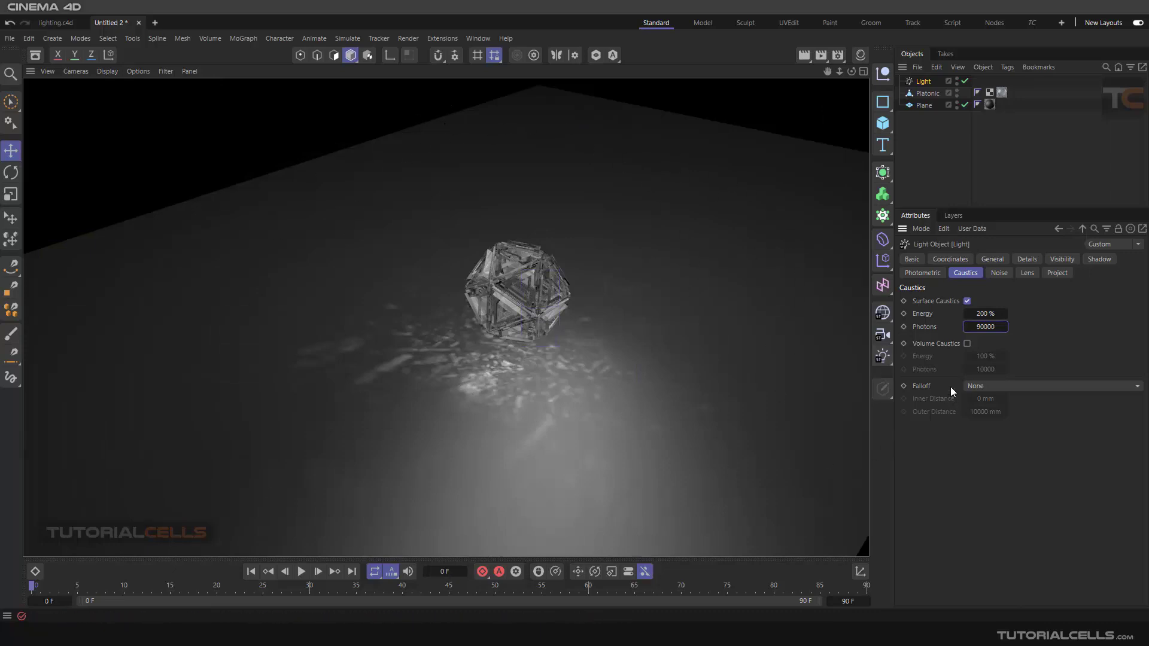
pyautogui.click(1053, 385)
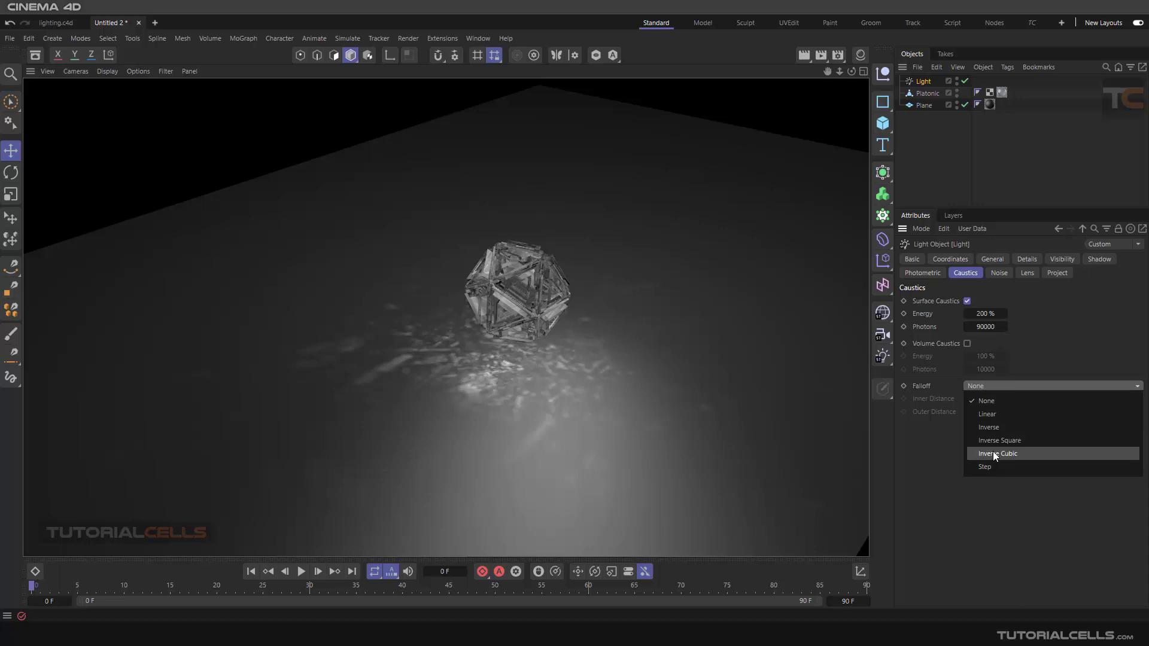
pyautogui.moveTo(989, 427)
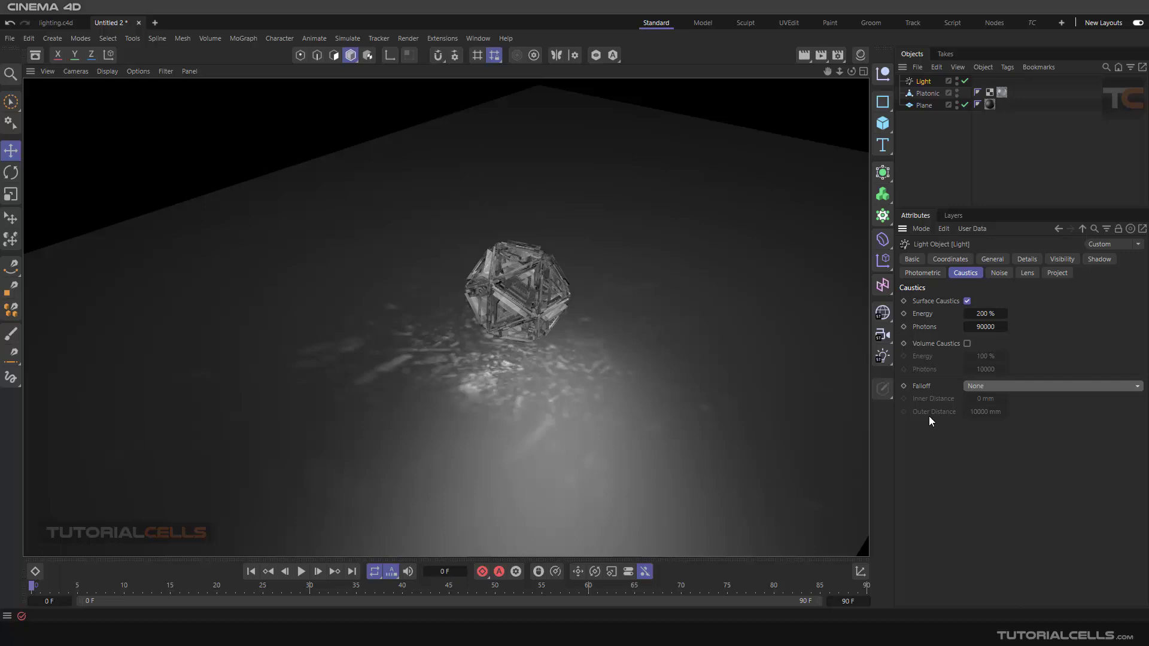
pyautogui.moveTo(993, 312)
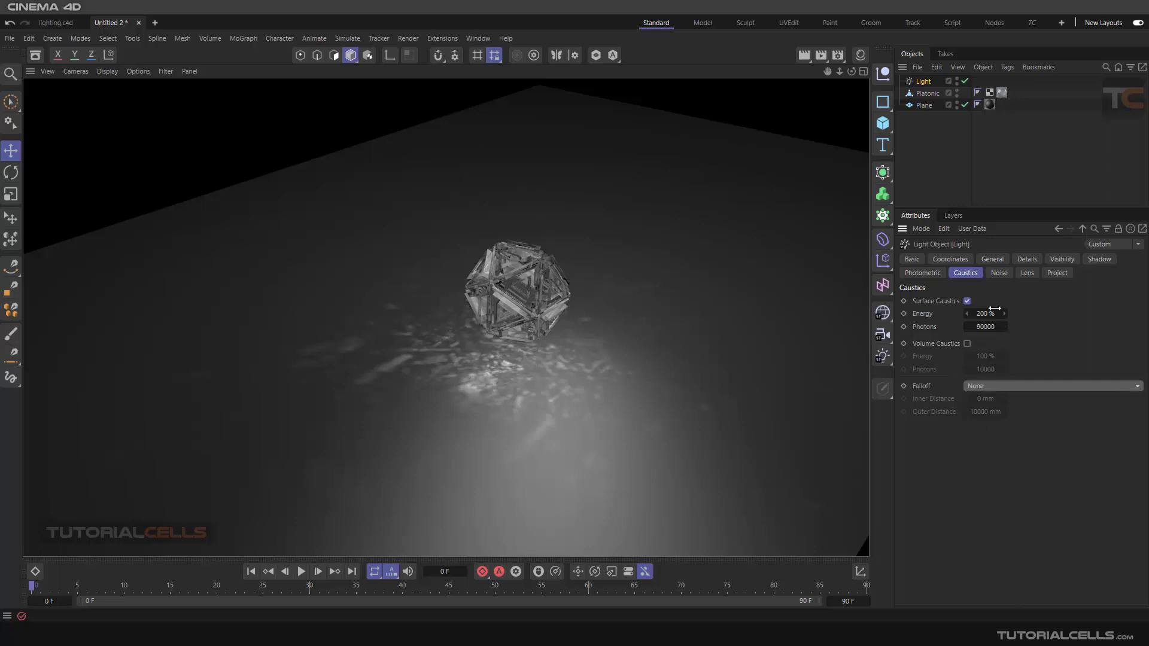
pyautogui.click(1099, 259)
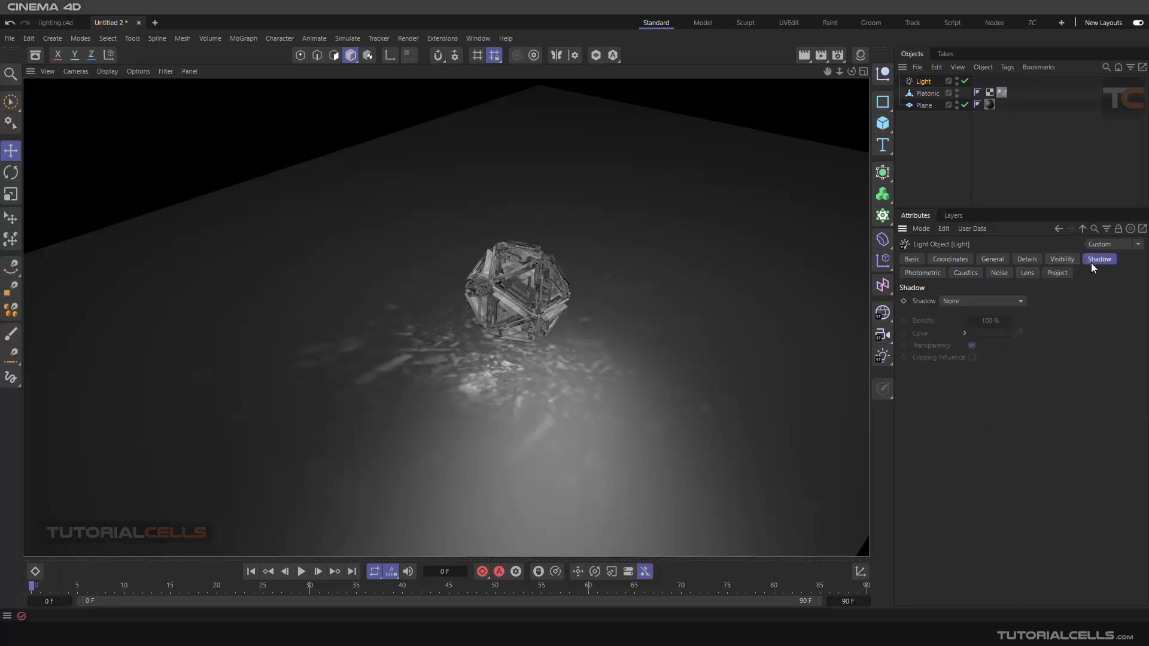
pyautogui.click(1026, 258)
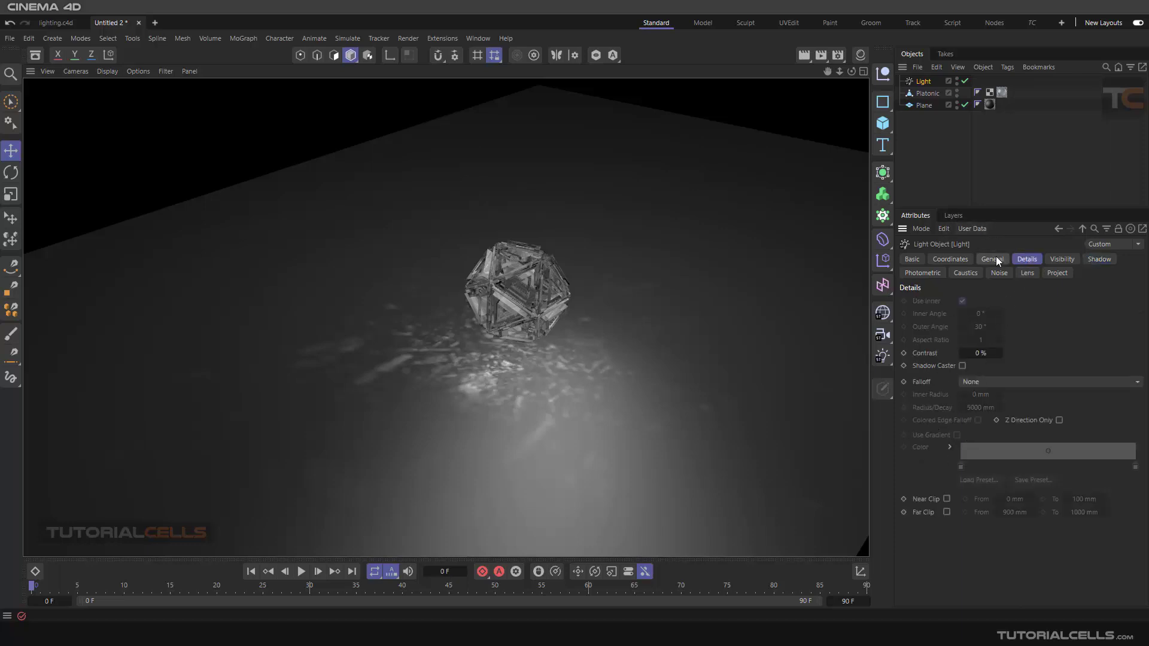
pyautogui.click(965, 273)
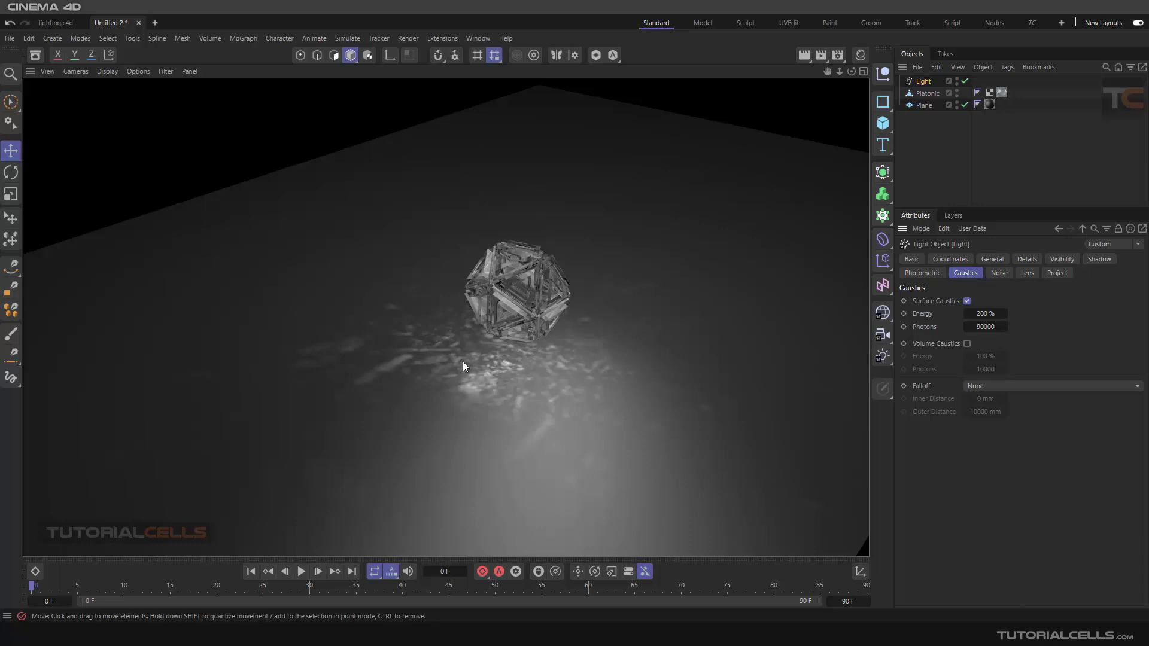
pyautogui.moveTo(495, 316)
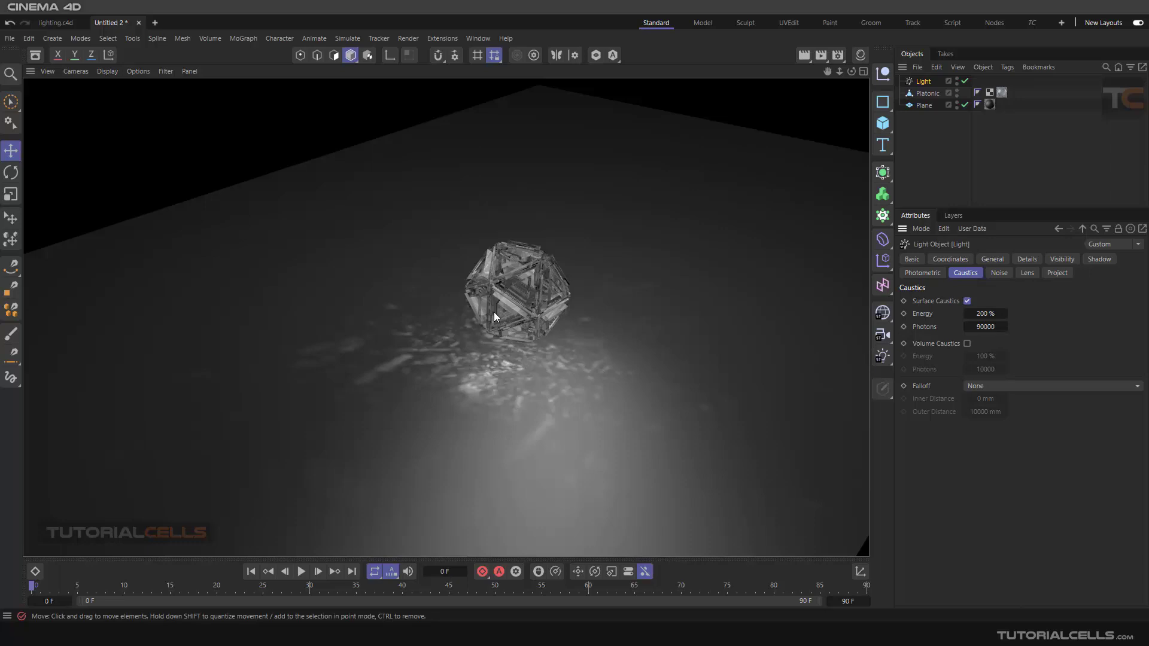